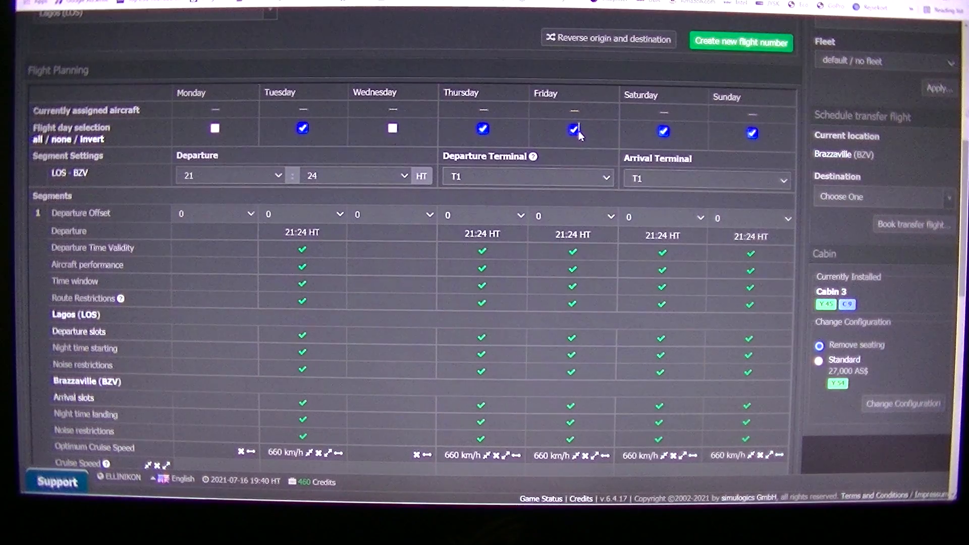
- Untick Friday and Sunday for the Lagos–Brazzaville 21:24 flight and apply the schedule settings
click(573, 129)
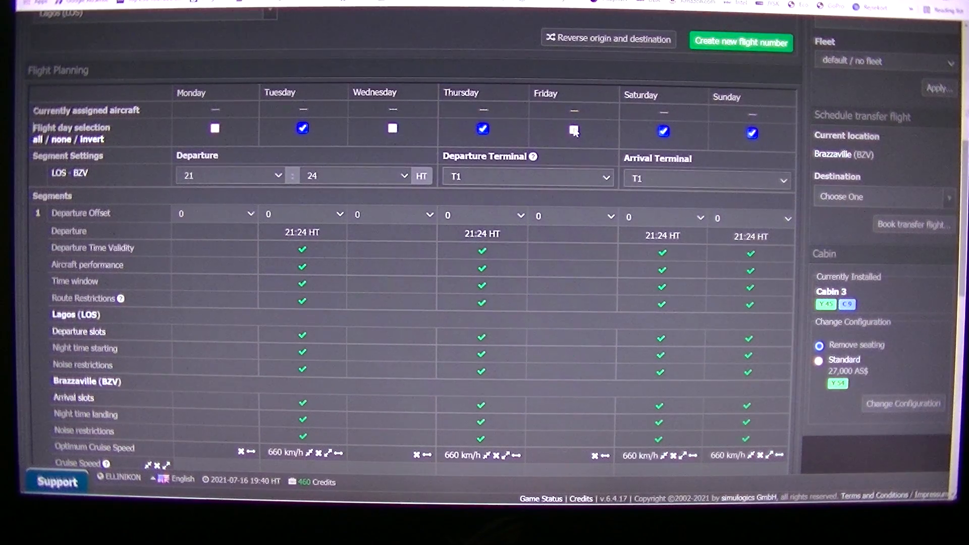
click(751, 132)
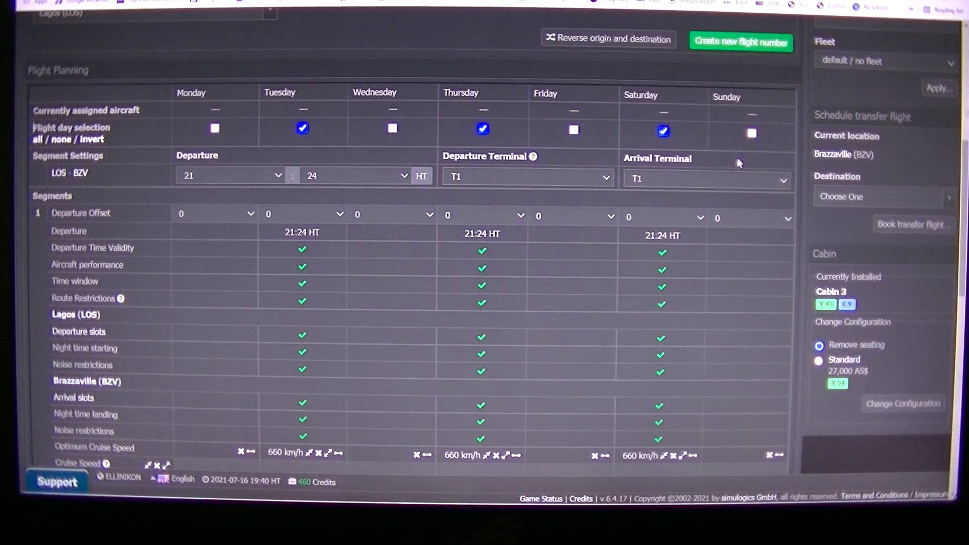
scroll(down, 3)
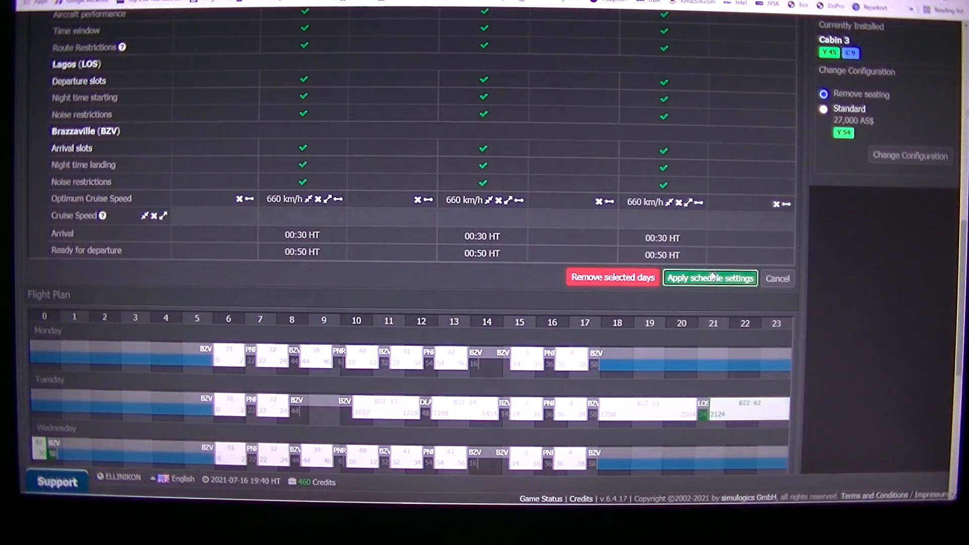
click(709, 278)
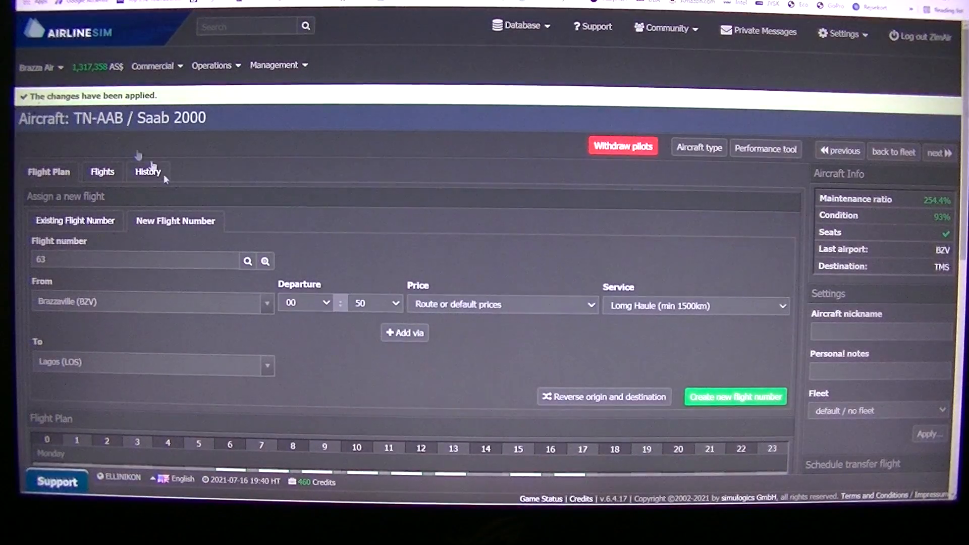
- Go to Ticket price adjustment under Commercial and set the route from Brazzaville (BZV) to Lagos (LOS)
click(153, 64)
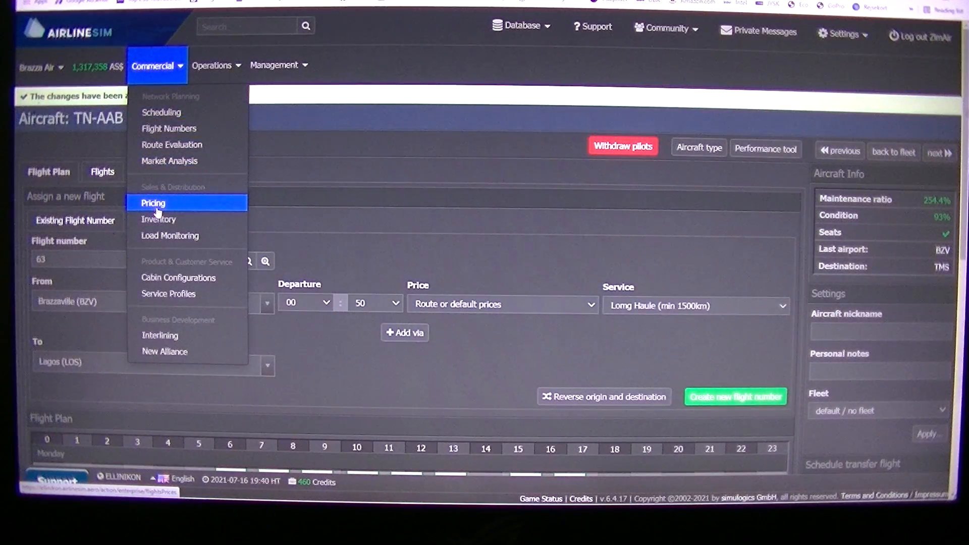
click(152, 203)
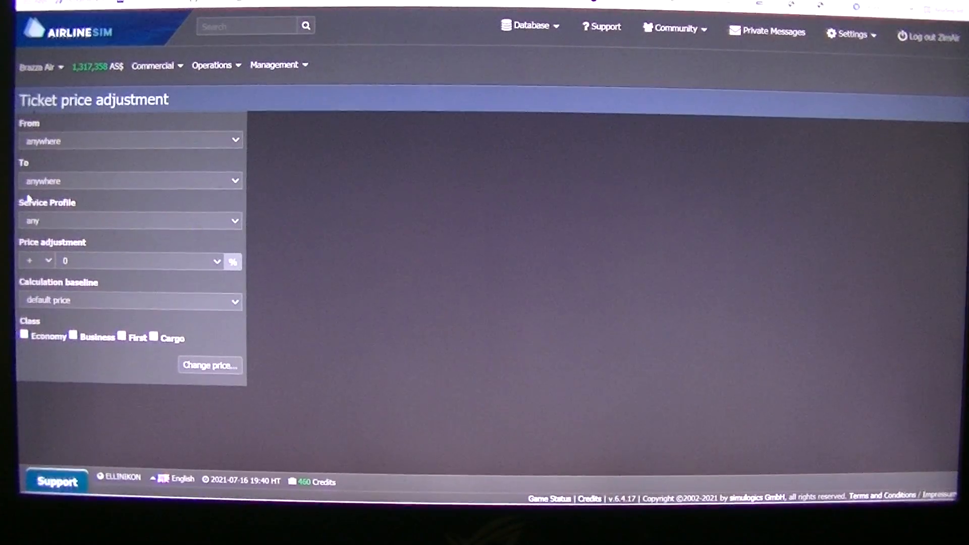
click(130, 141)
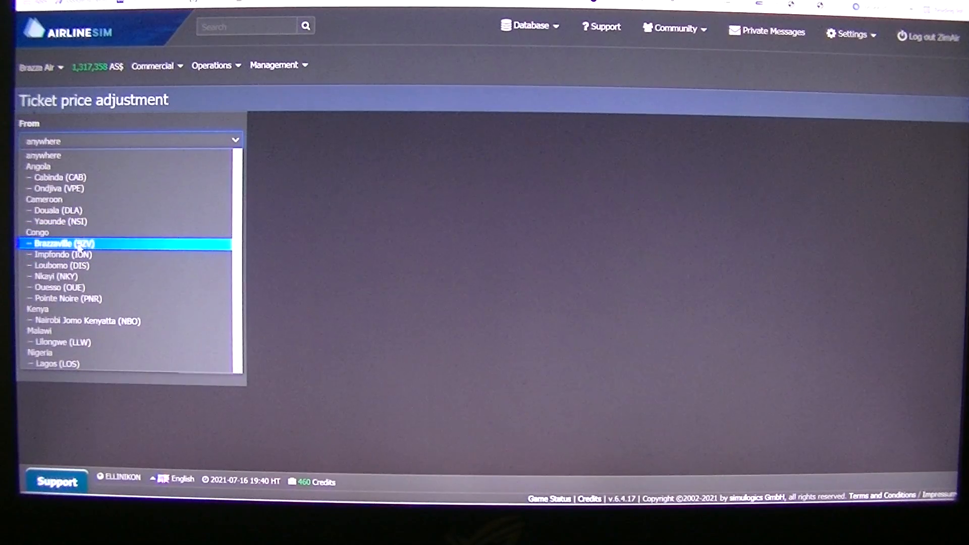
click(59, 243)
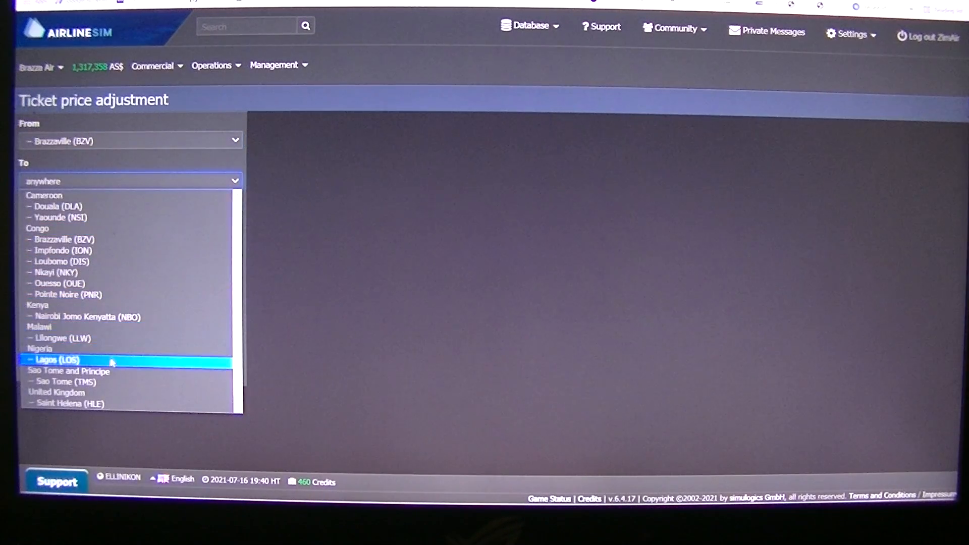
click(56, 359)
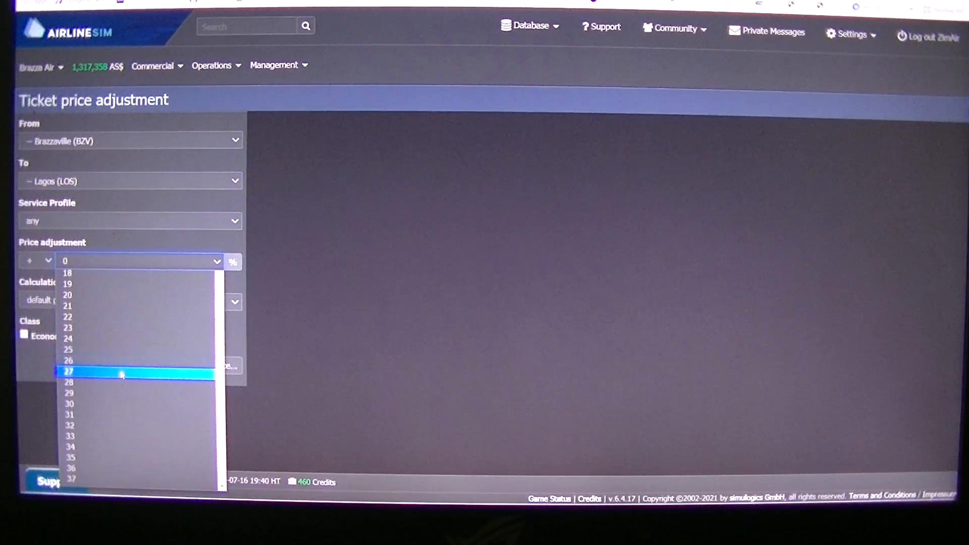
- Apply a +35% price change to all passenger classes and Cargo on Brazzaville–Lagos
click(70, 457)
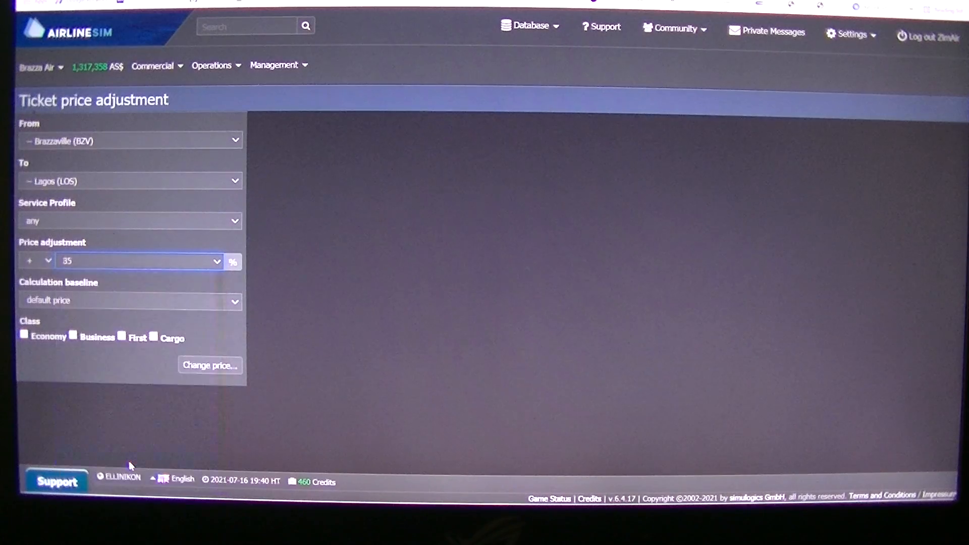
click(23, 334)
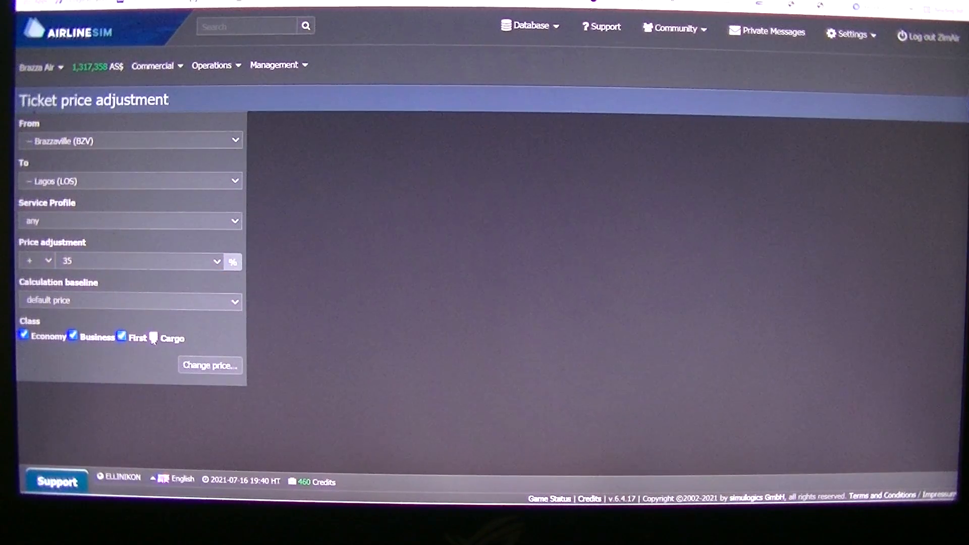
click(153, 337)
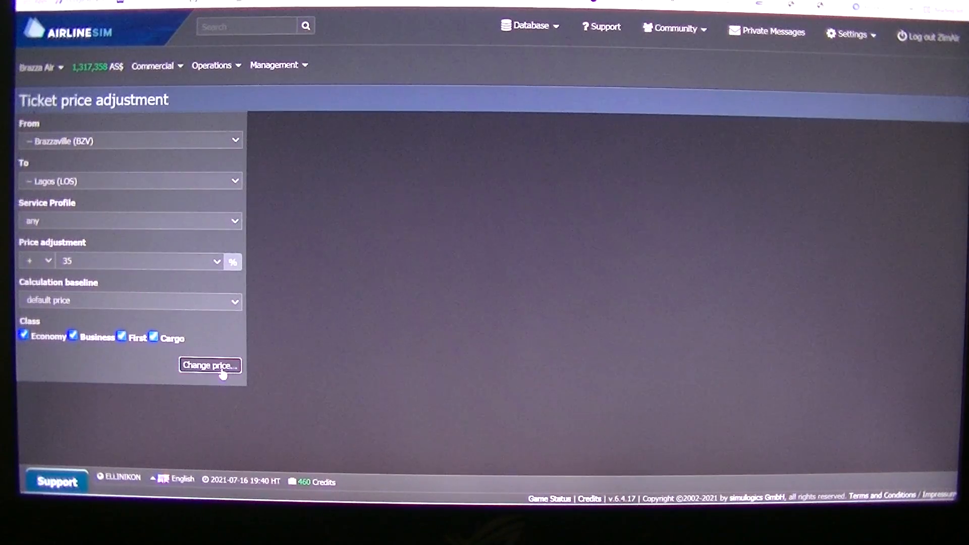
click(210, 365)
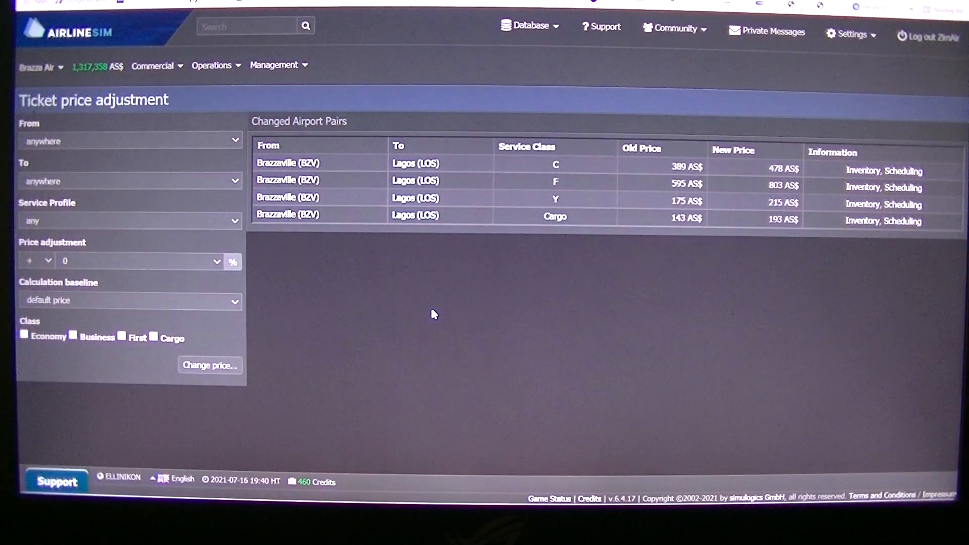
mouse_move(257, 262)
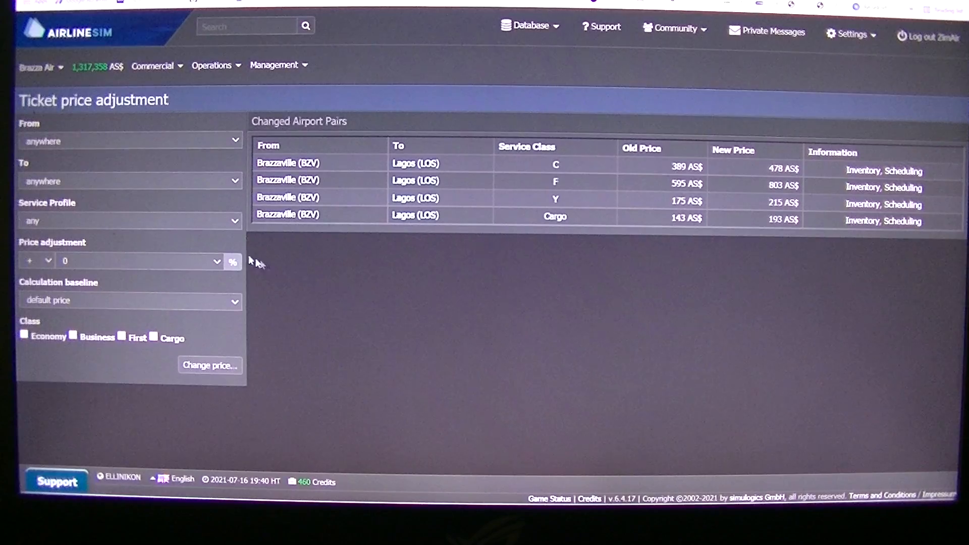
mouse_move(170, 140)
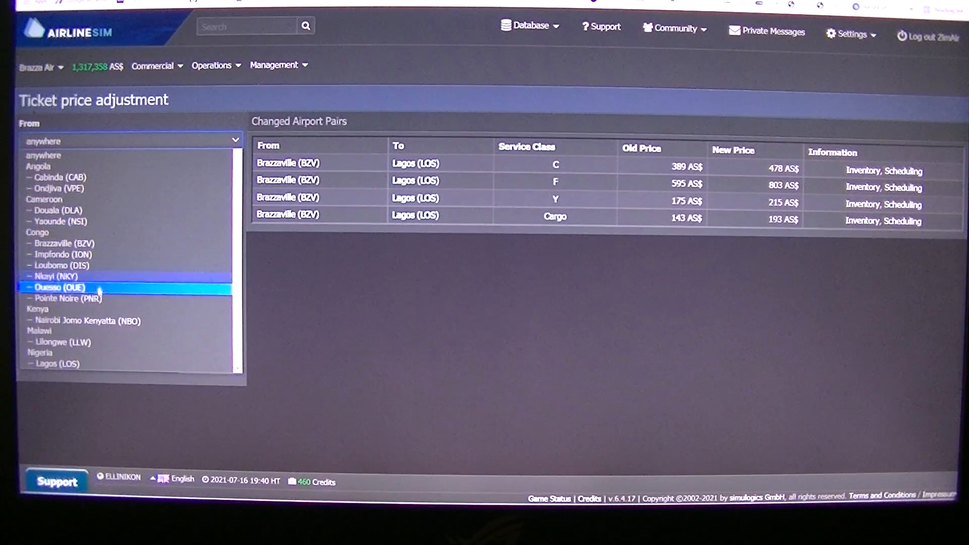
- Set origin Lagos for the return route to Brazzaville and apply the +35% price change
click(59, 363)
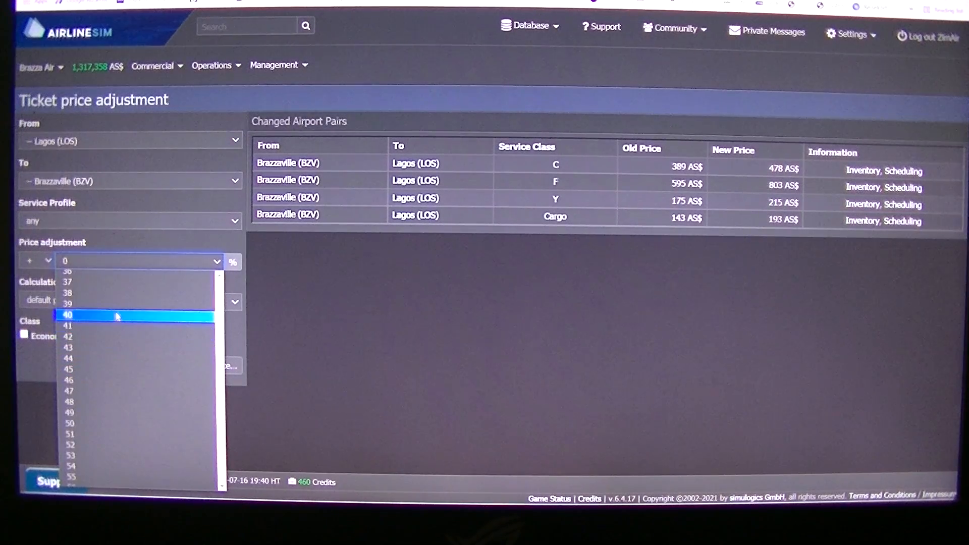
scroll(up, 3)
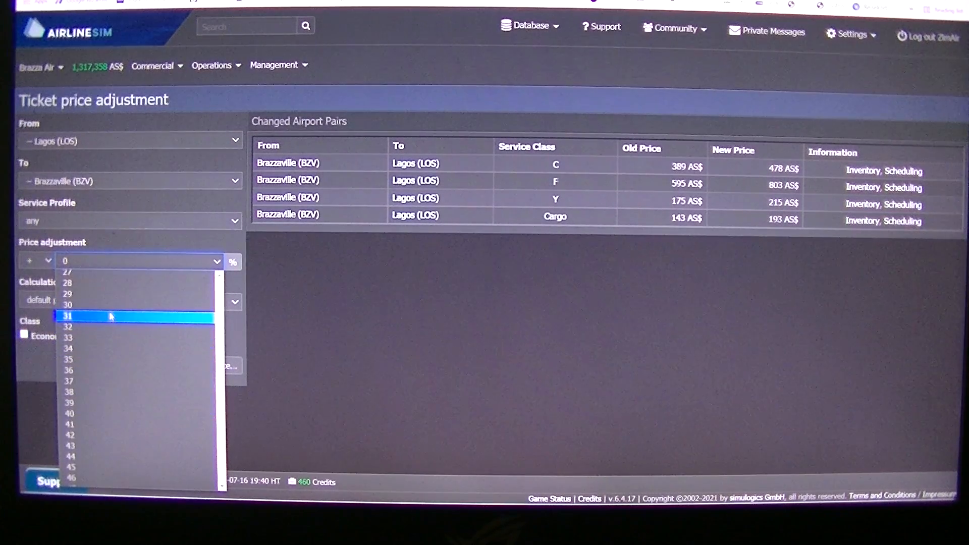
click(66, 303)
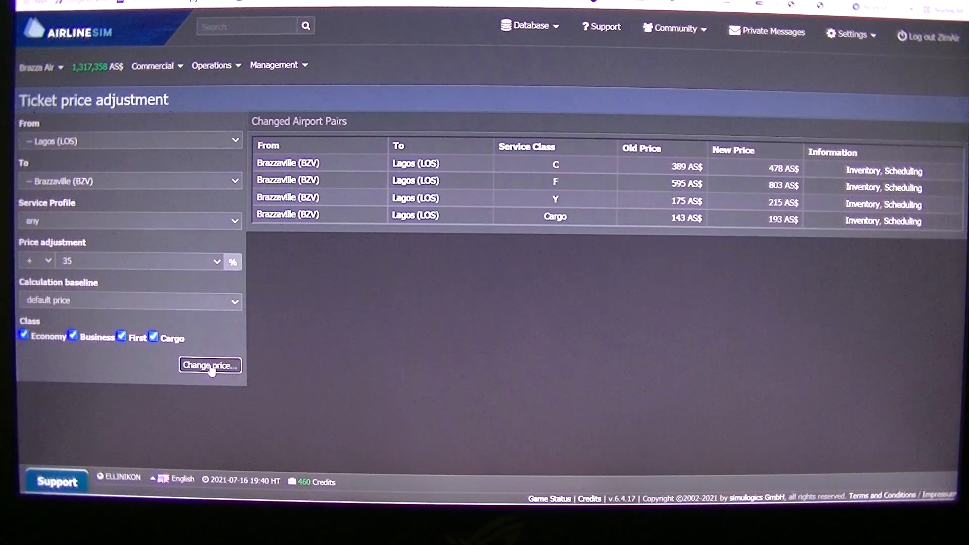
click(209, 365)
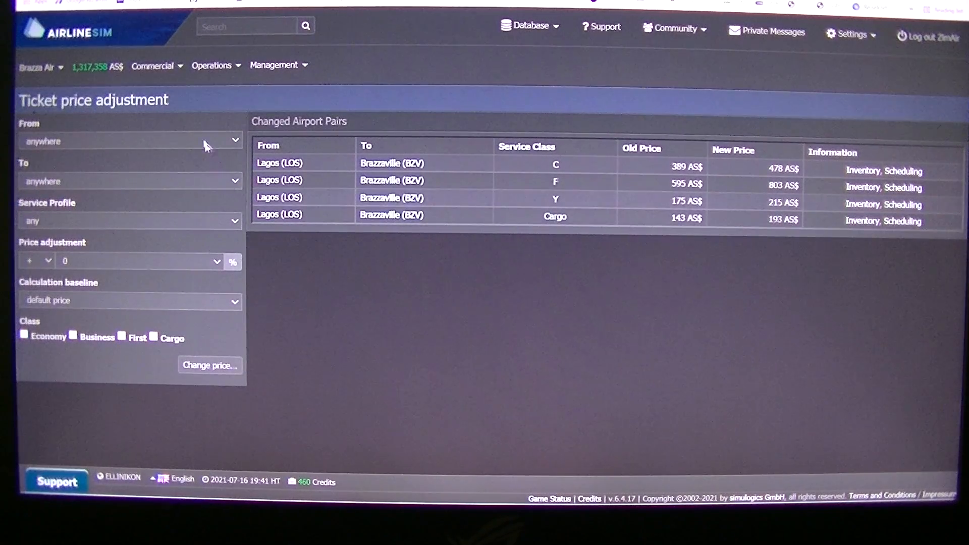
- In Fleet Management, select TN-AAB and execute its flight plan activation
click(213, 64)
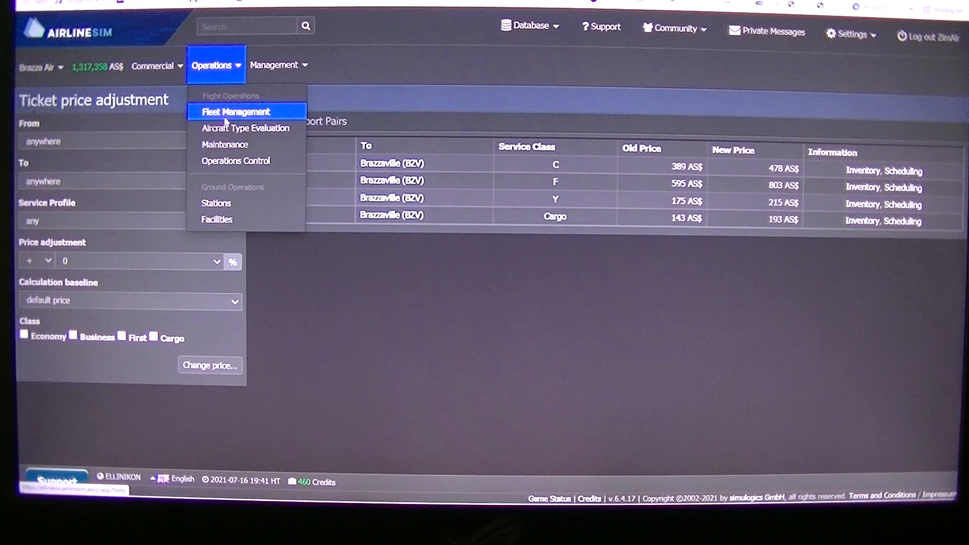
click(236, 112)
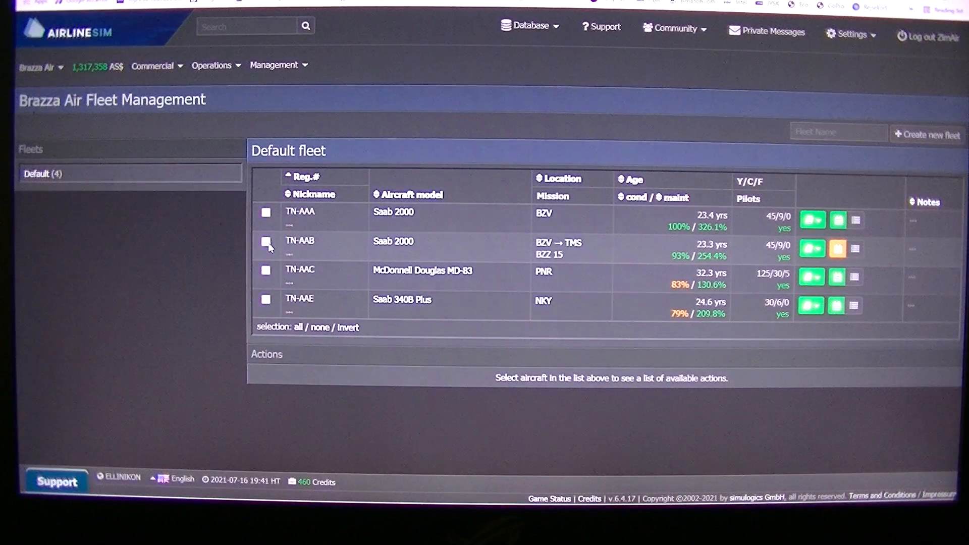
click(266, 243)
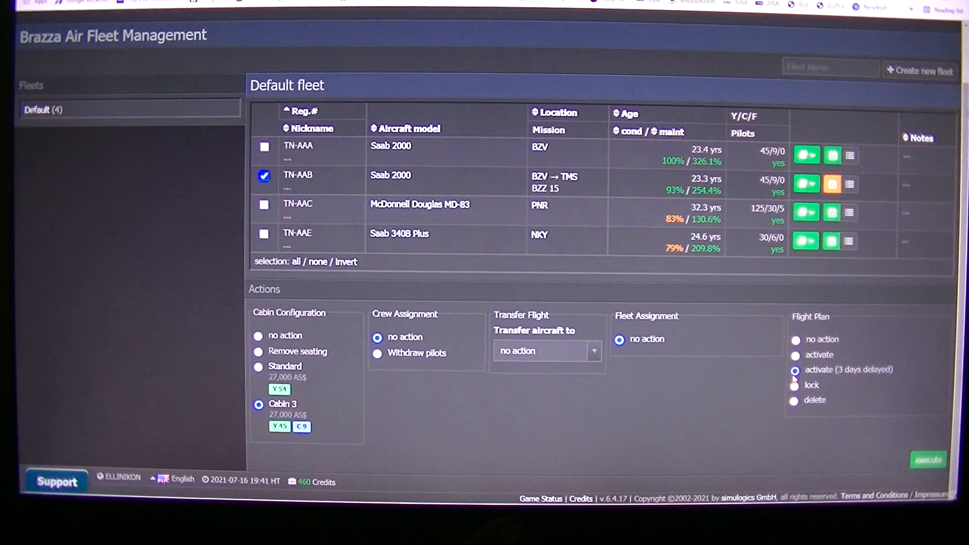
click(926, 460)
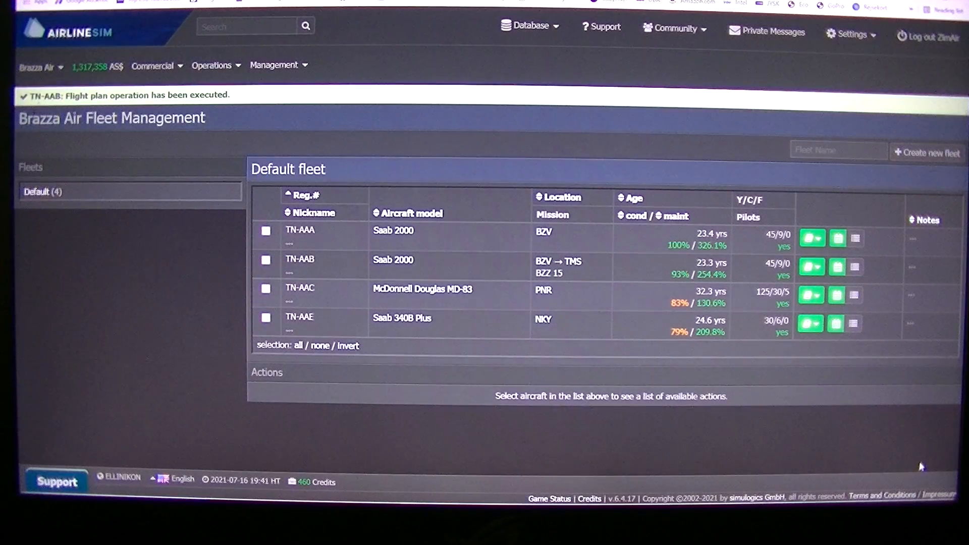
mouse_move(111, 327)
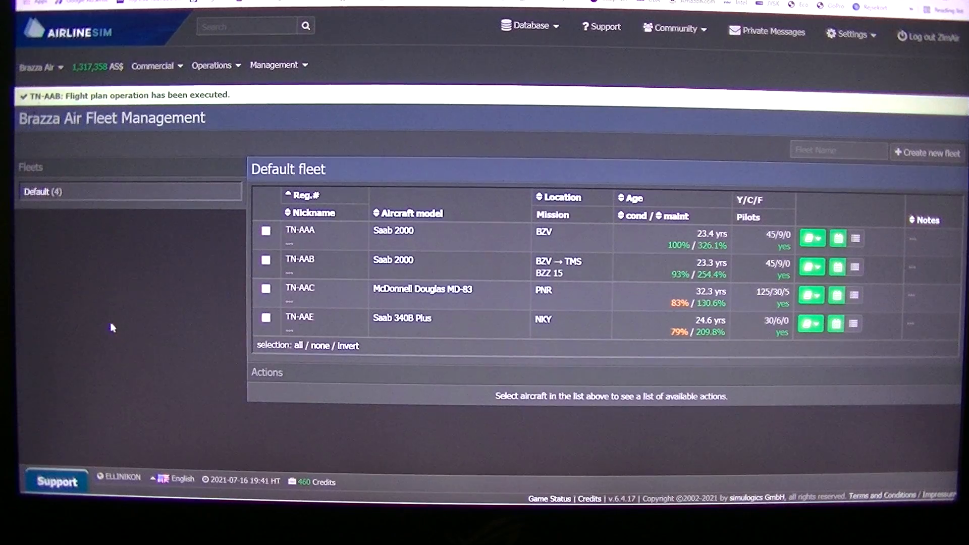
mouse_move(92, 335)
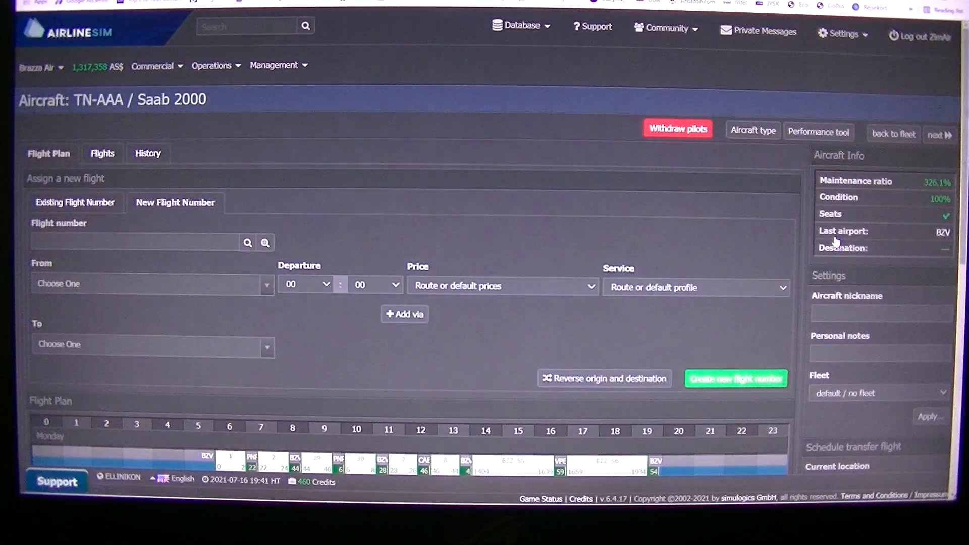
- Review the aircraft flight plans, moving on to the next aircraft's schedule
scroll(down, 3)
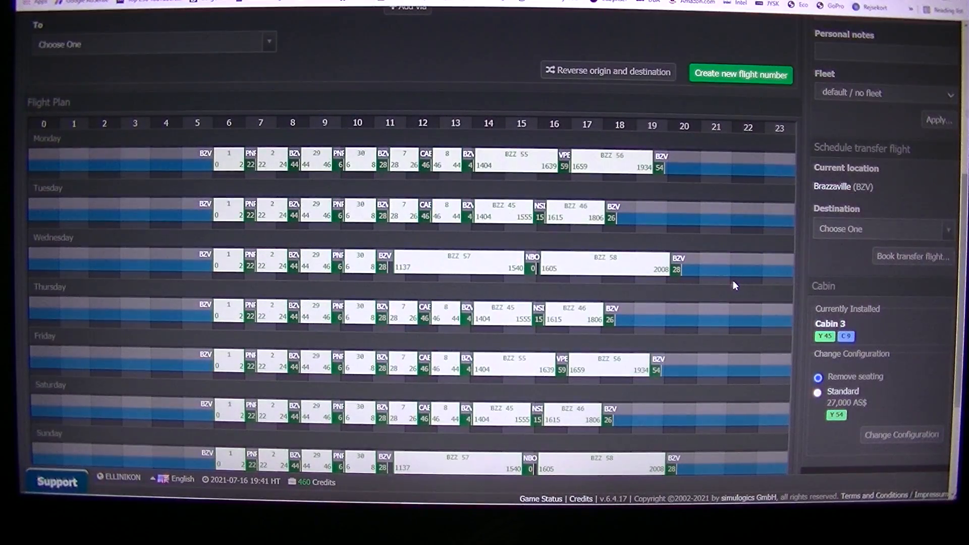
mouse_move(786, 315)
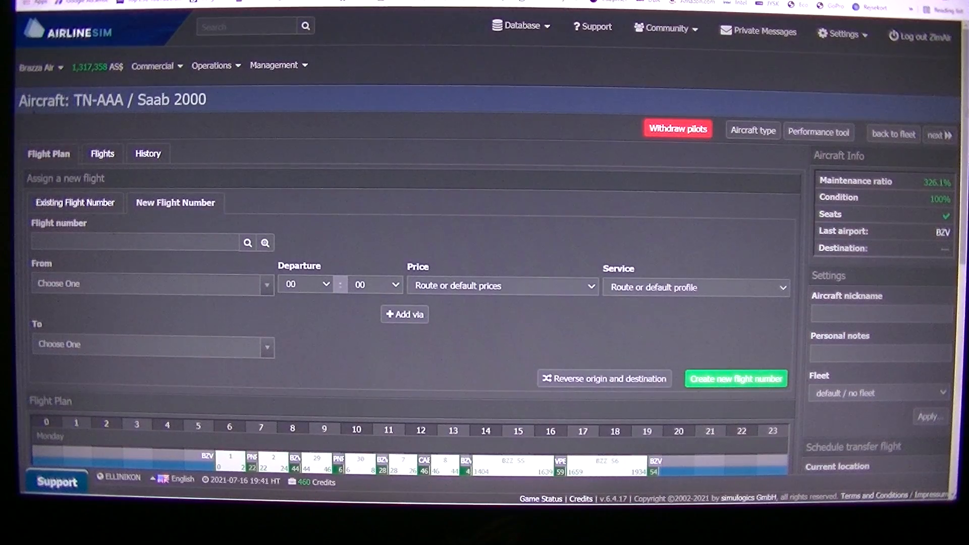
click(891, 134)
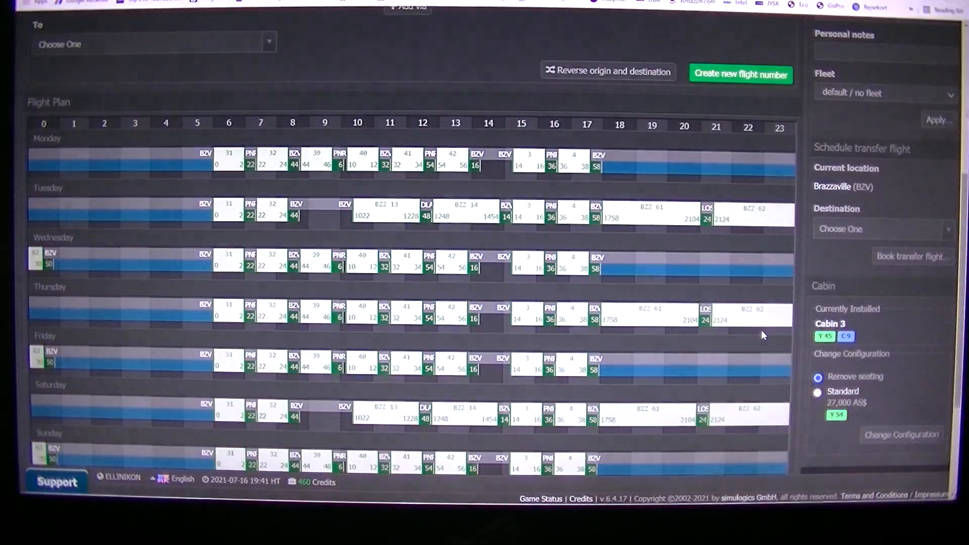
scroll(down, 3)
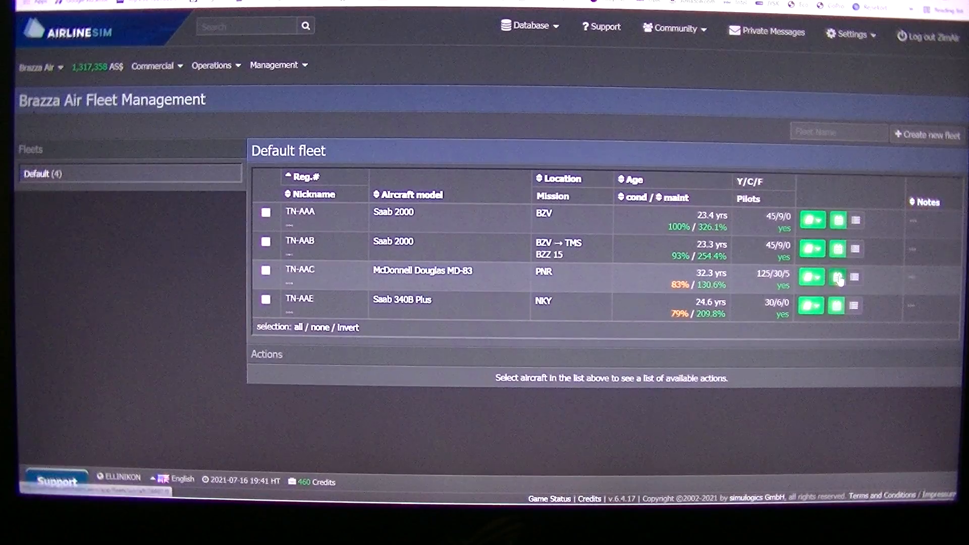
click(836, 276)
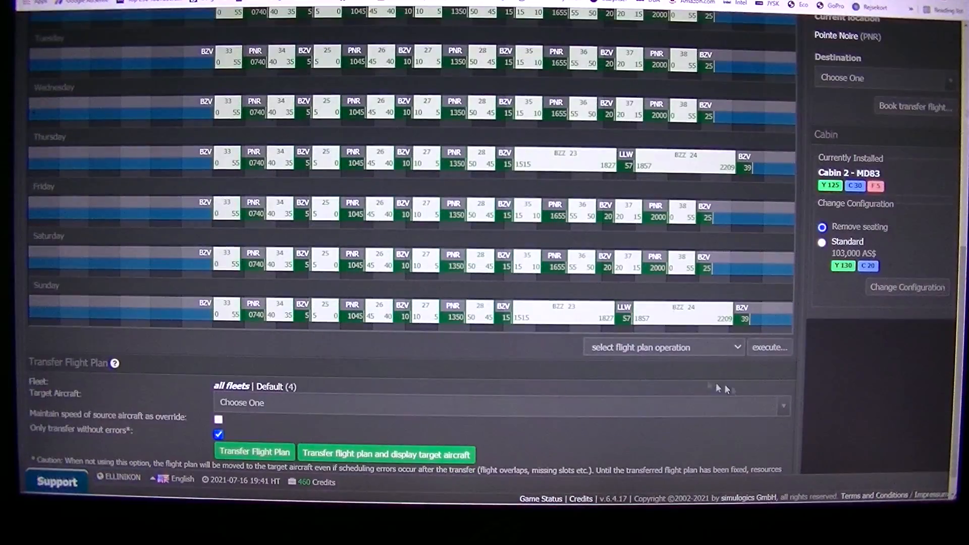
scroll(up, 3)
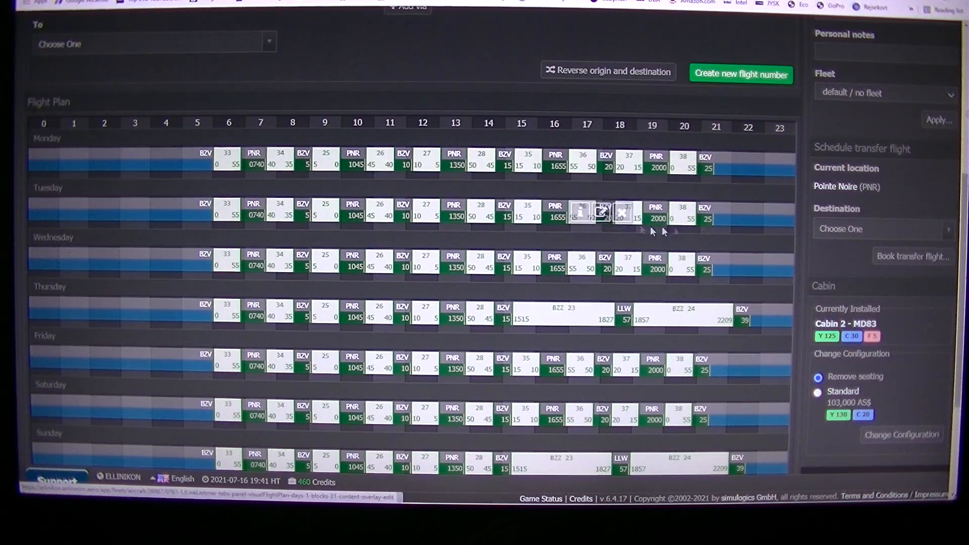
mouse_move(726, 235)
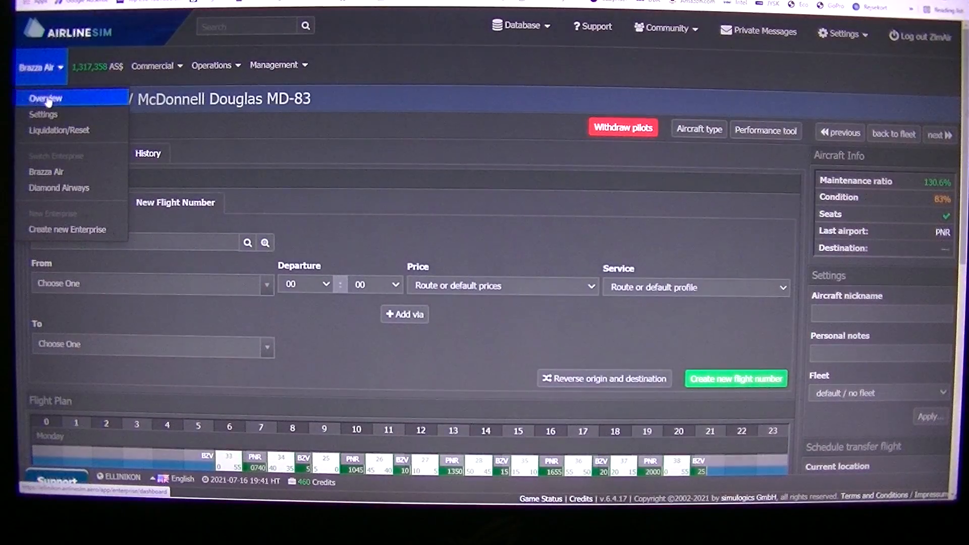
- View Brazza Air's info page with medium-haul and long-haul route maps, then return to the dashboard
click(44, 98)
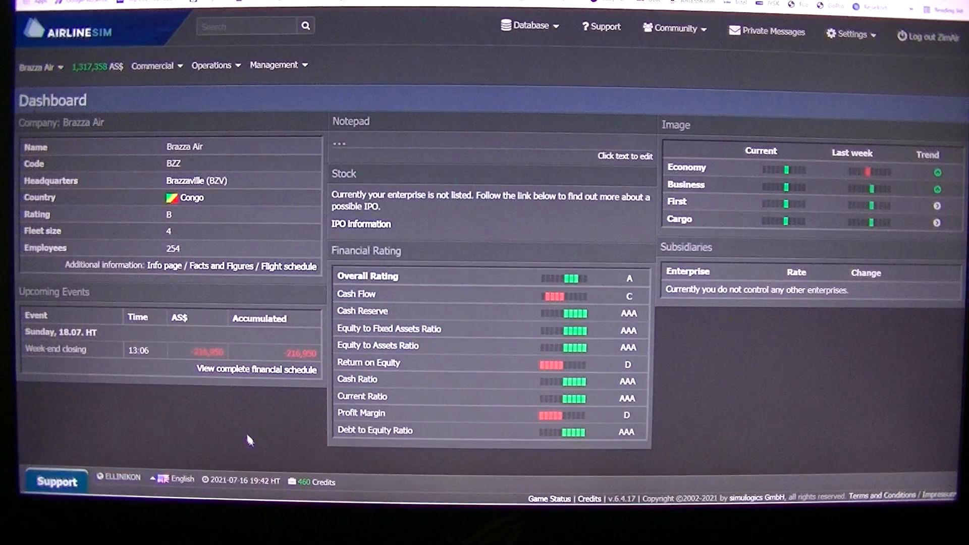
mouse_move(233, 412)
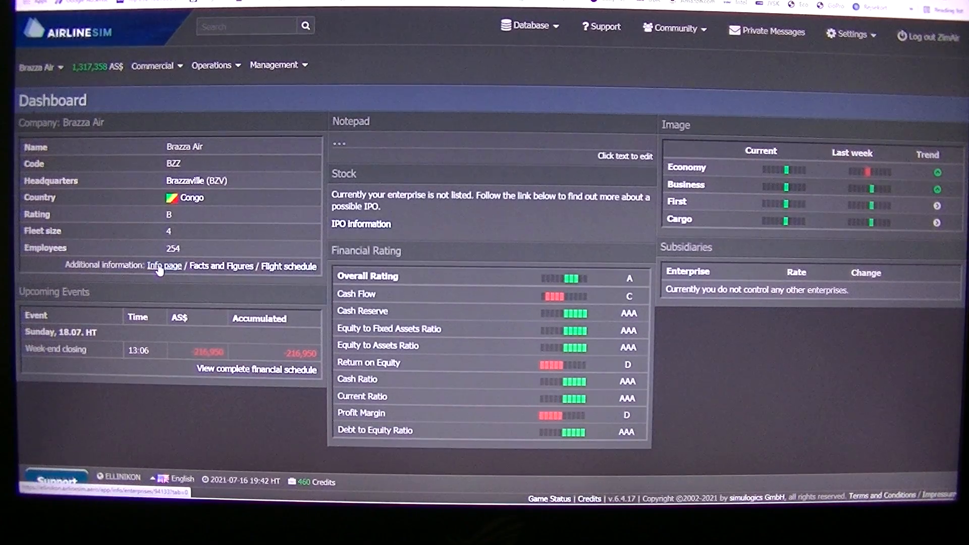
click(164, 265)
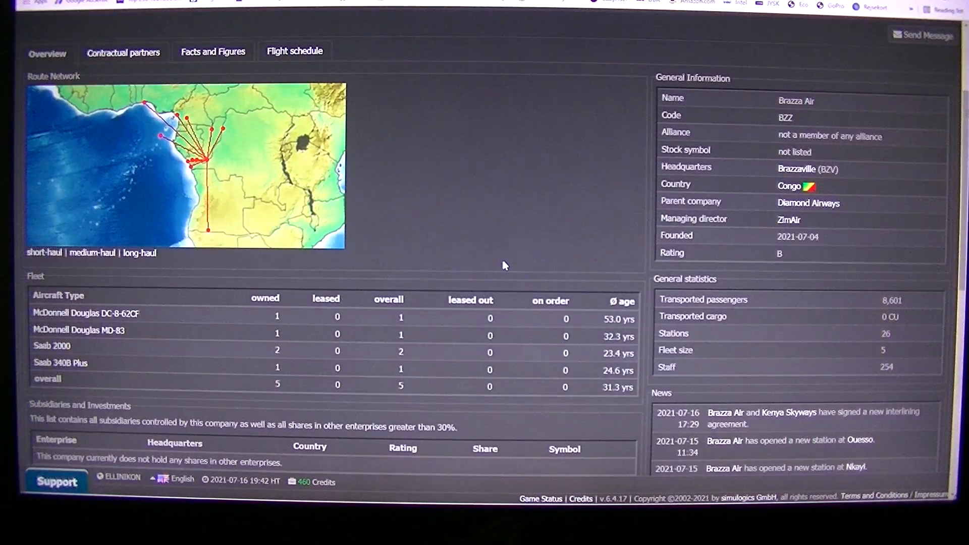
click(92, 252)
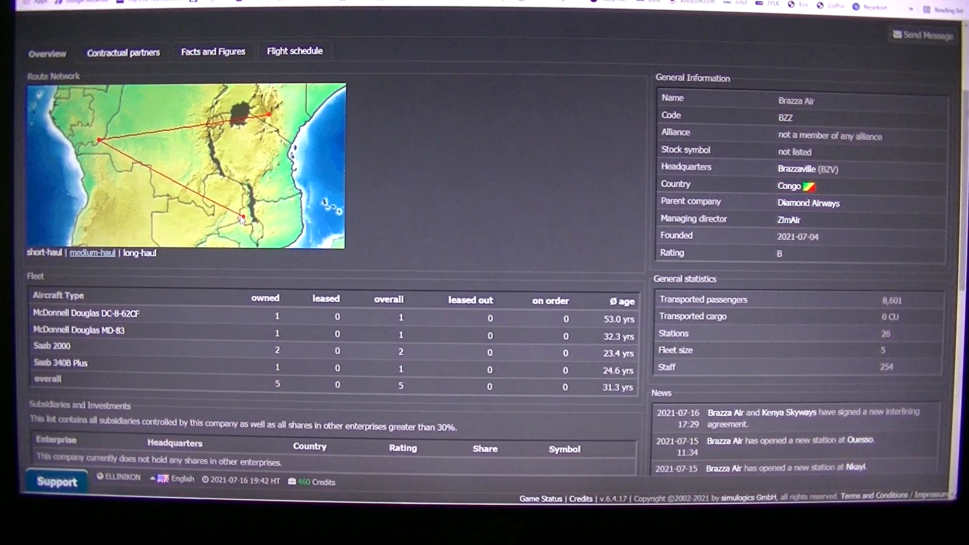
mouse_move(258, 82)
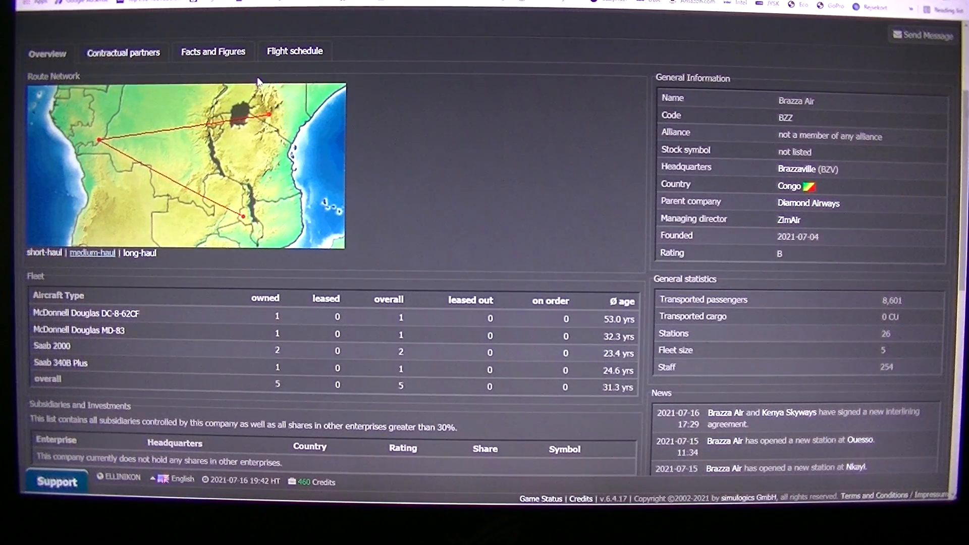
click(139, 252)
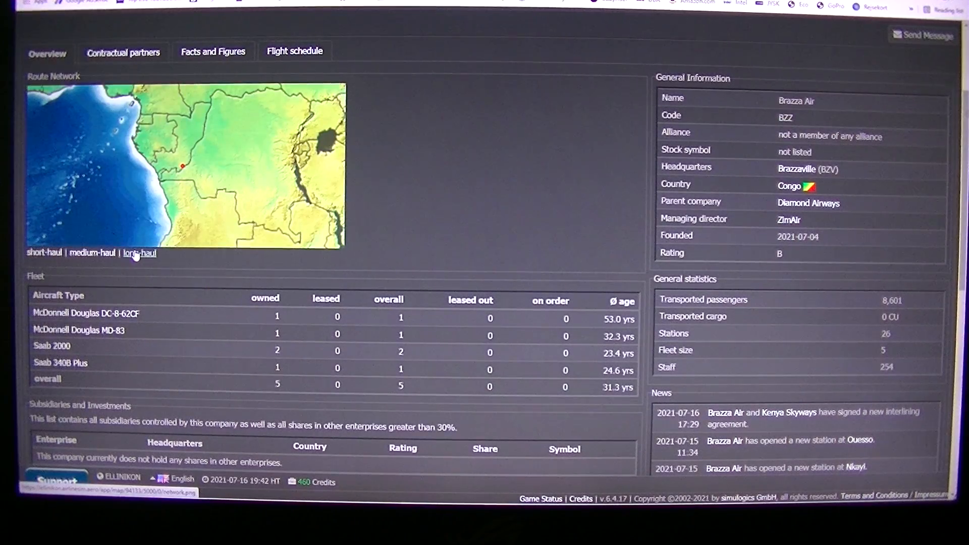
click(92, 252)
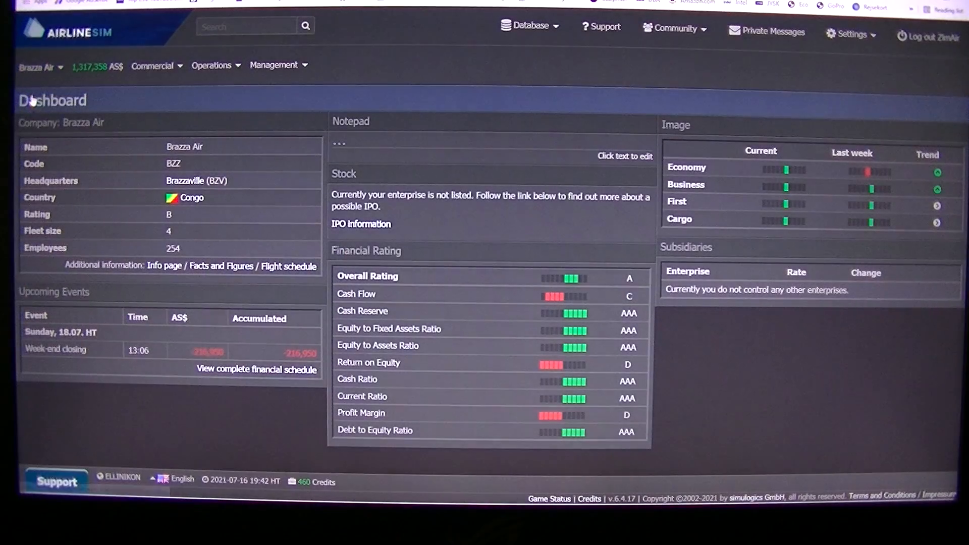
- In Fleet Management open TN-AAE's BZV–TMS flight BZZ 59 and apply Friday as an extra flight day
click(211, 65)
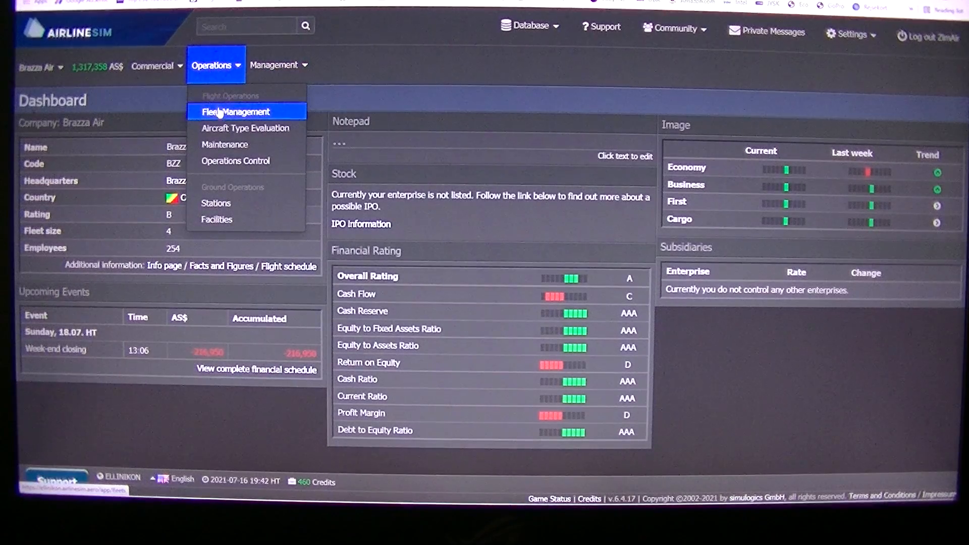
click(235, 112)
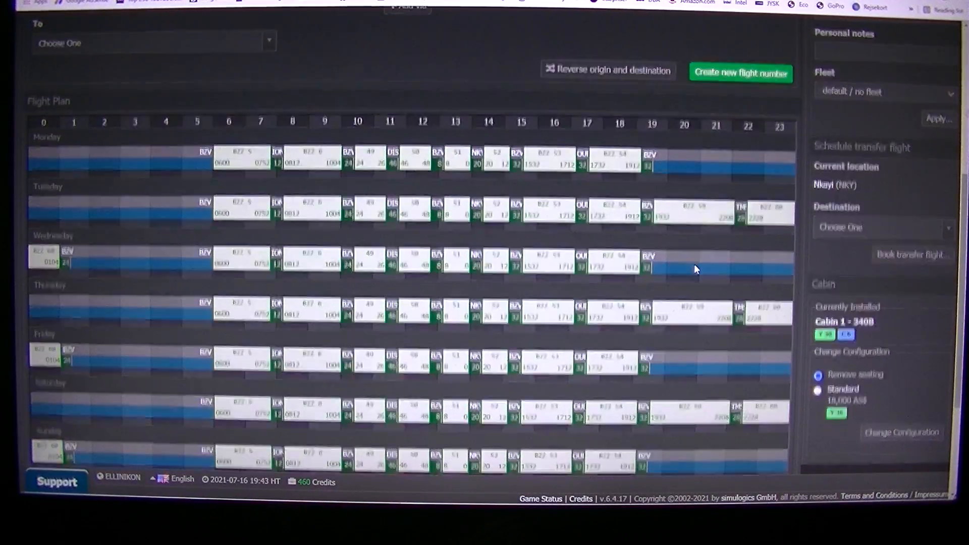
scroll(down, 3)
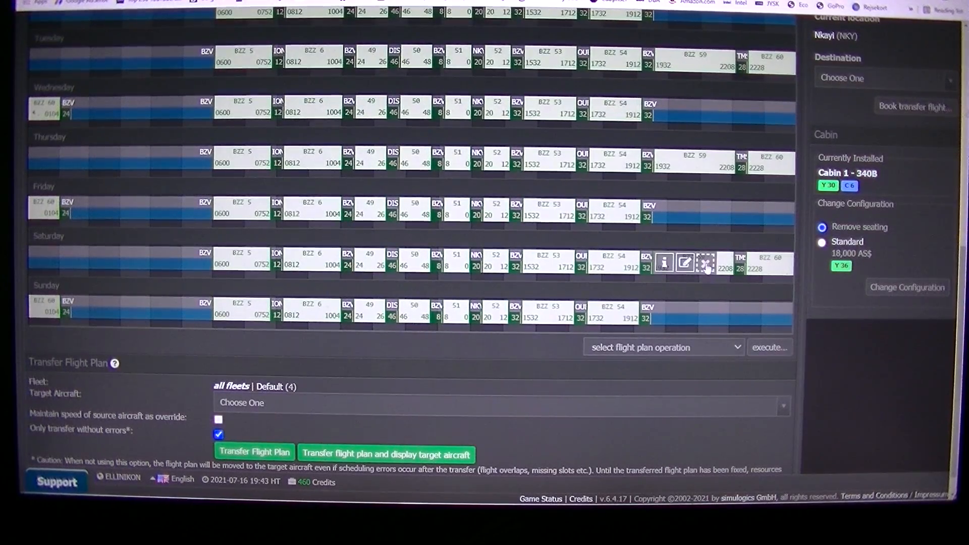
scroll(up, 3)
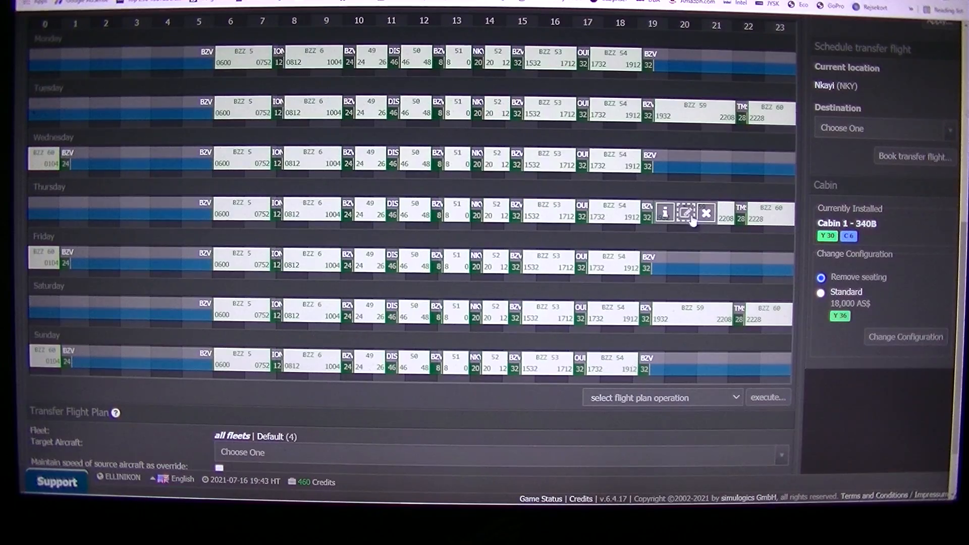
mouse_move(687, 213)
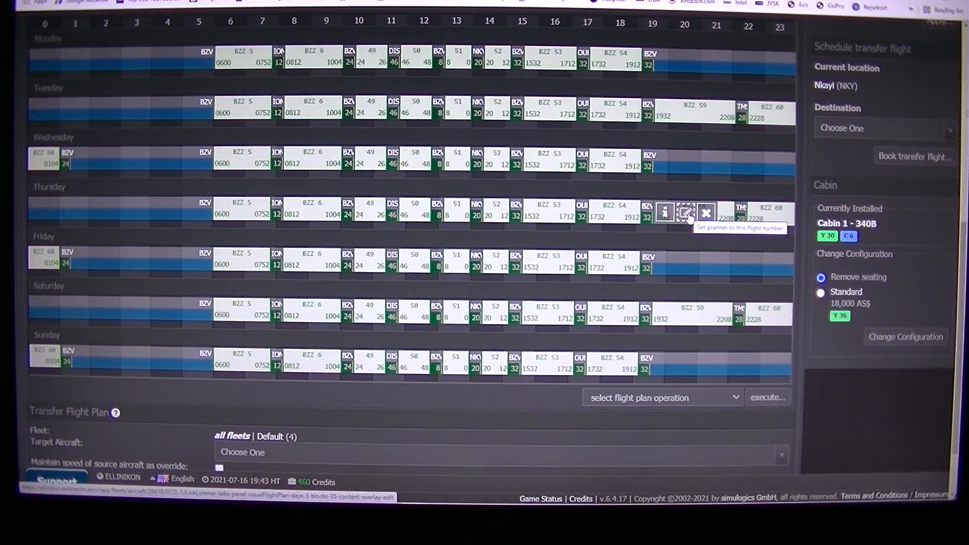
click(684, 213)
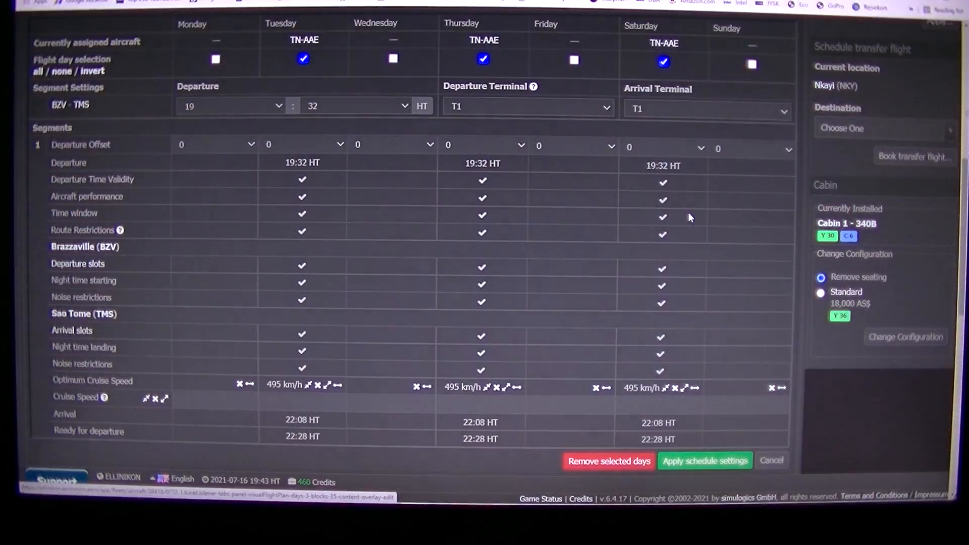
scroll(up, 3)
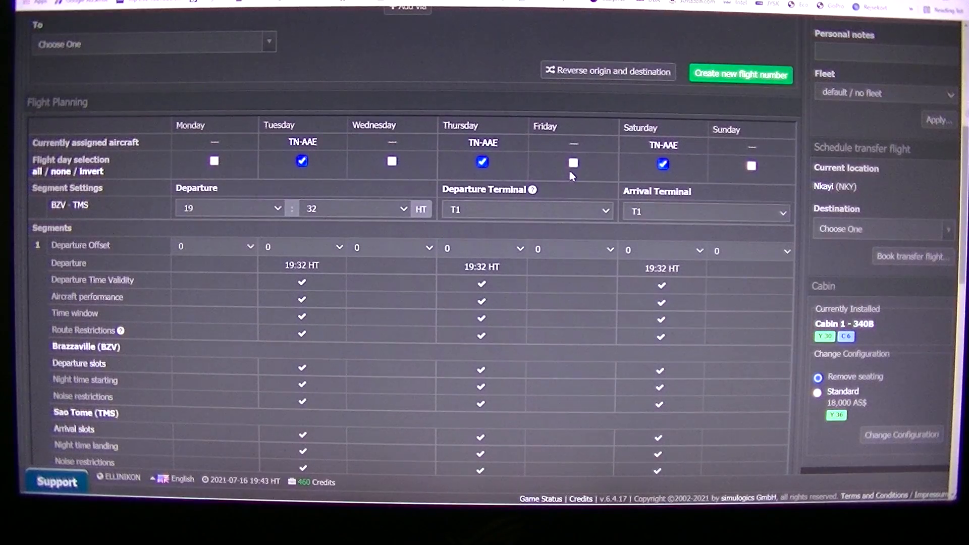
scroll(down, 3)
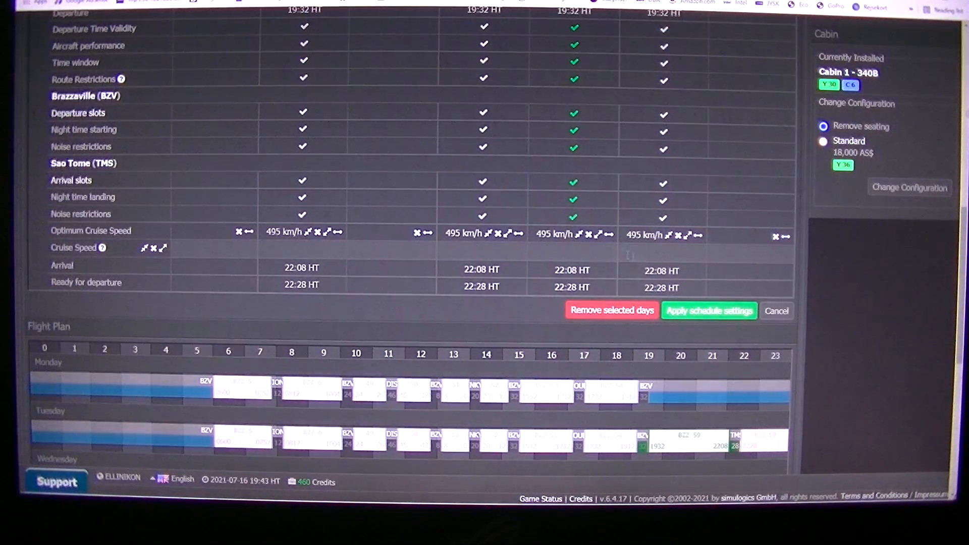
click(708, 310)
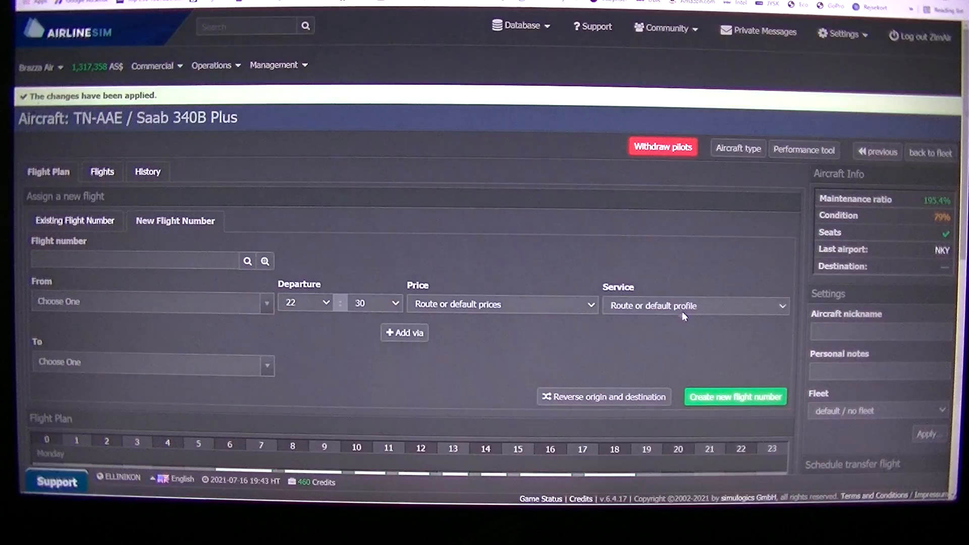
- Add Friday to the TMS–BZV return flight BZZ 60 and apply the schedule settings
scroll(down, 3)
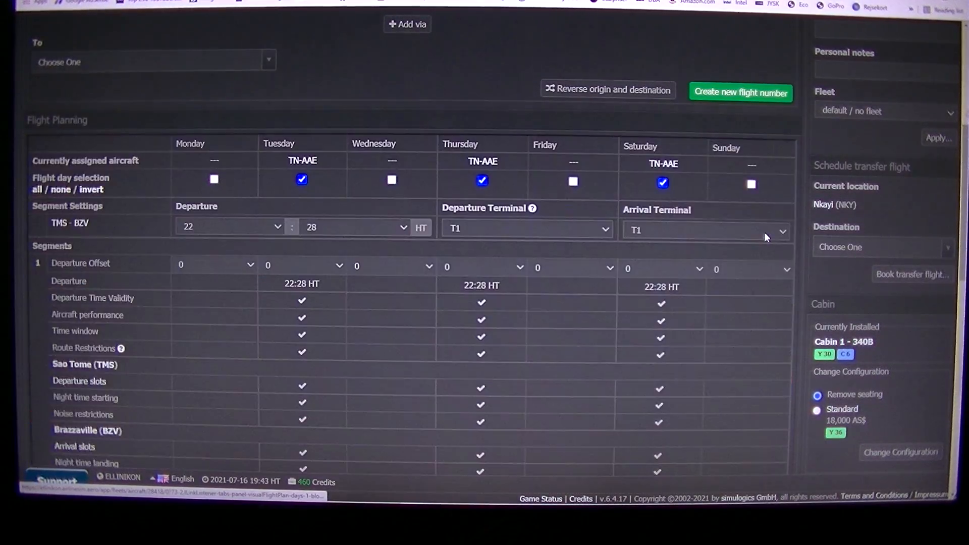
click(571, 181)
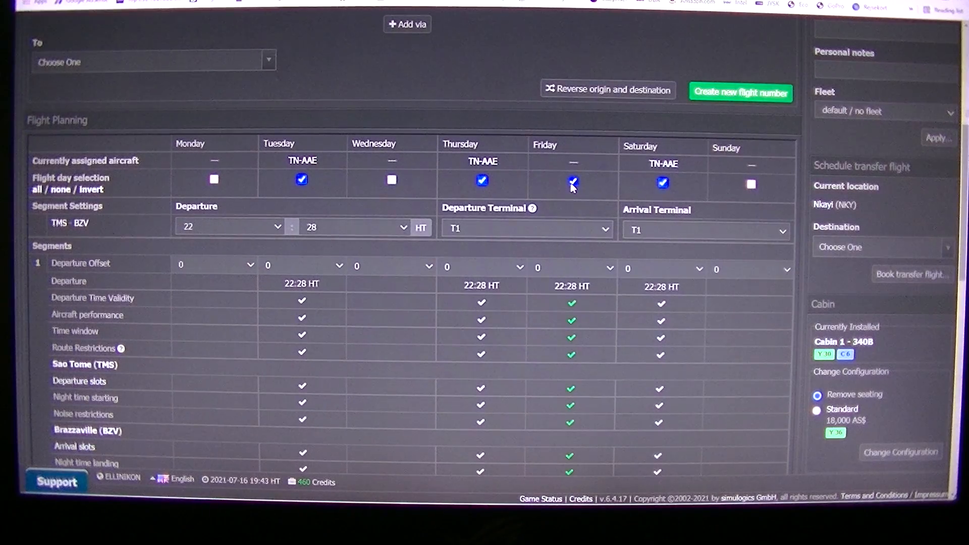
scroll(down, 3)
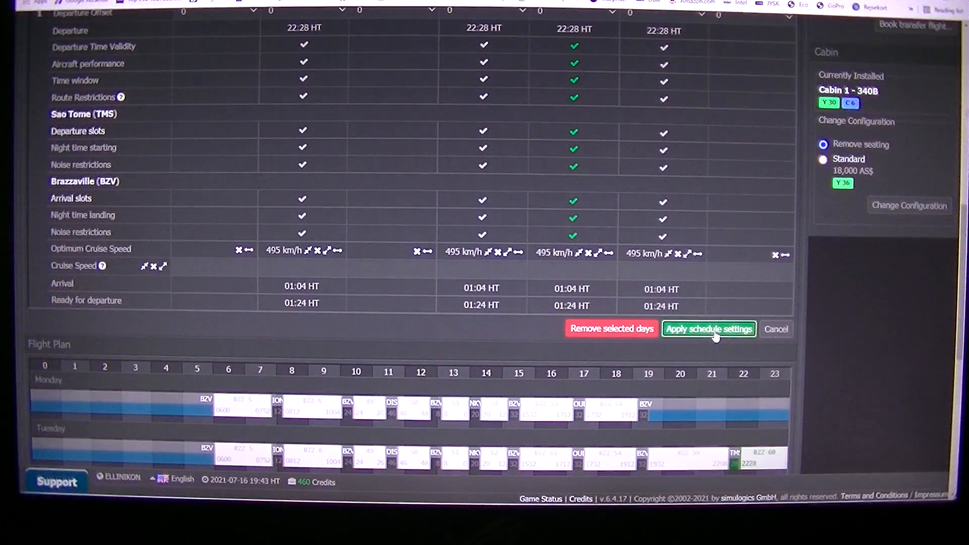
click(709, 328)
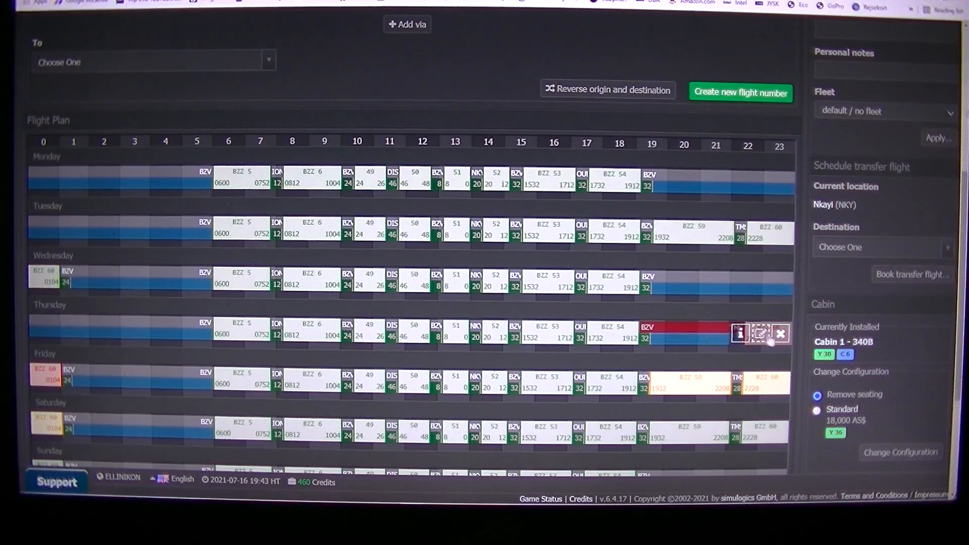
scroll(down, 3)
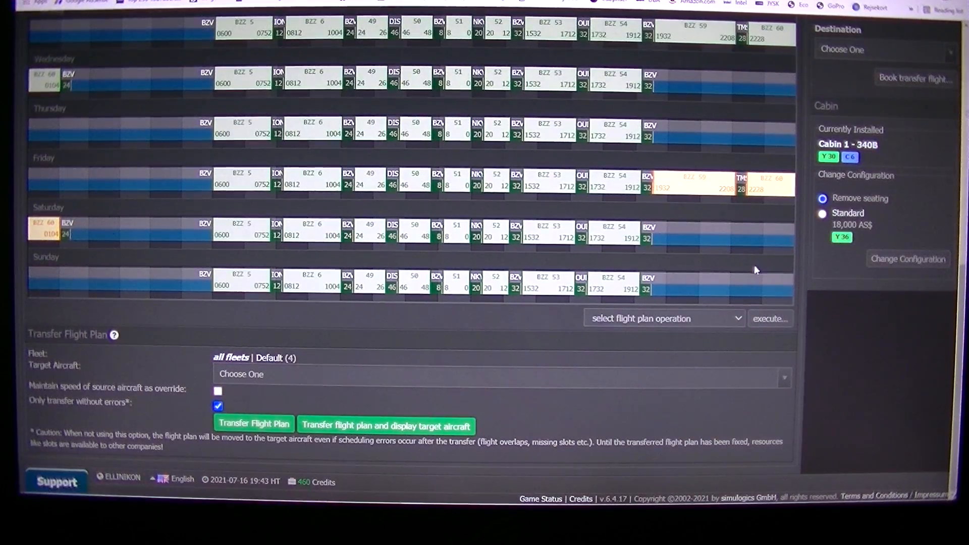
scroll(up, 3)
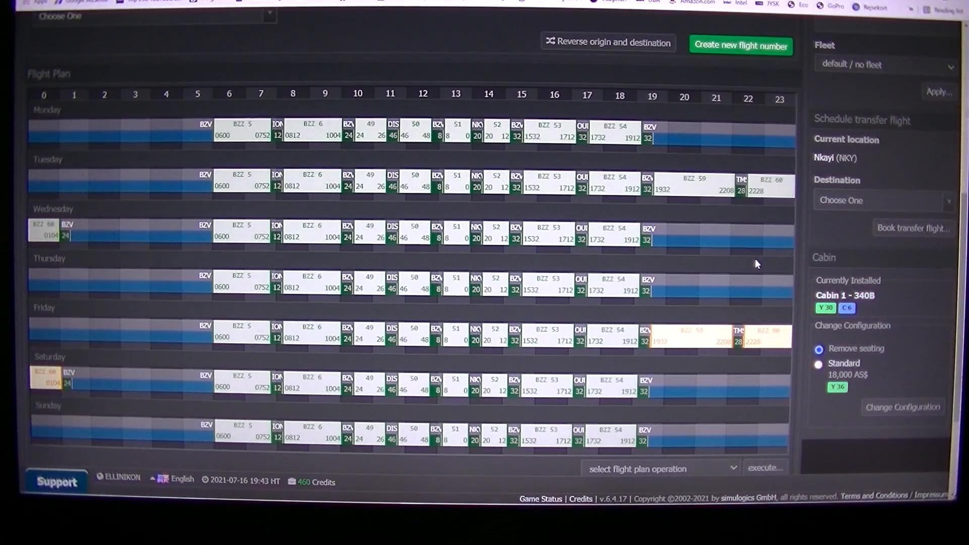
click(216, 65)
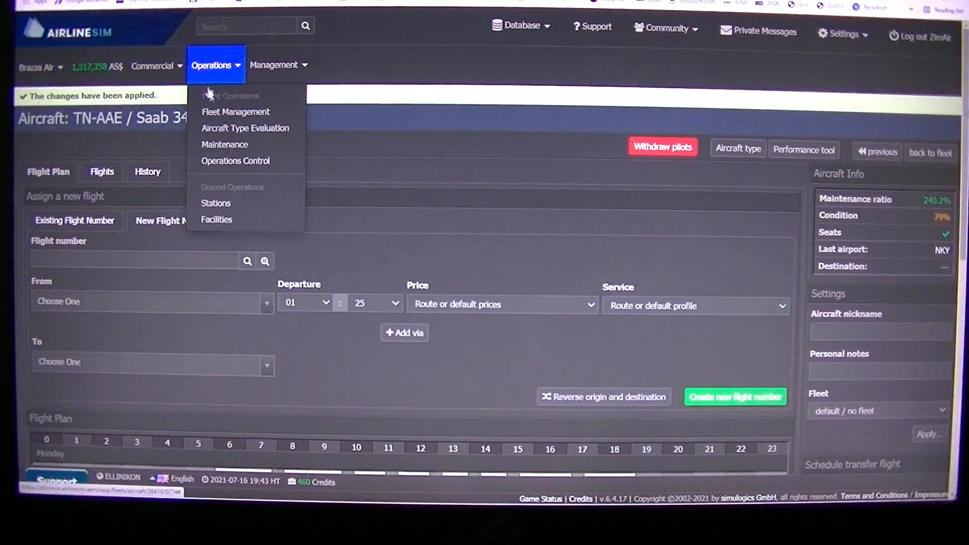
mouse_move(235, 112)
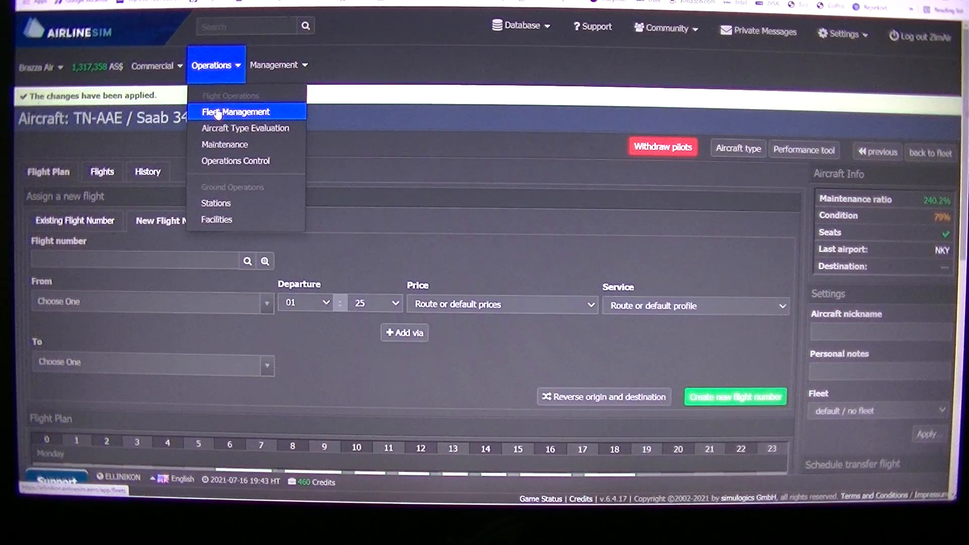
- Select TN-AAE in Fleet Management, choose Flight Plan activate (3 days delayed) and execute it
click(235, 112)
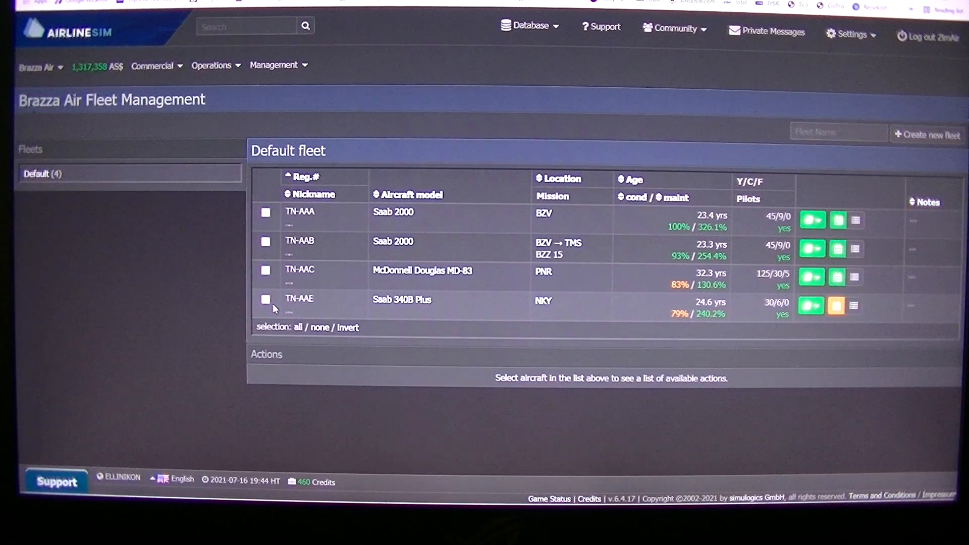
click(265, 300)
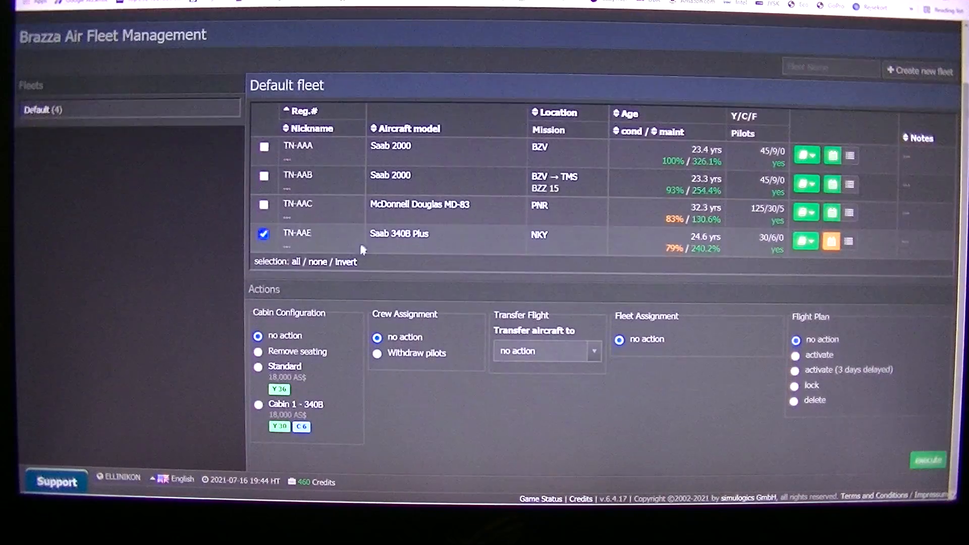
click(258, 406)
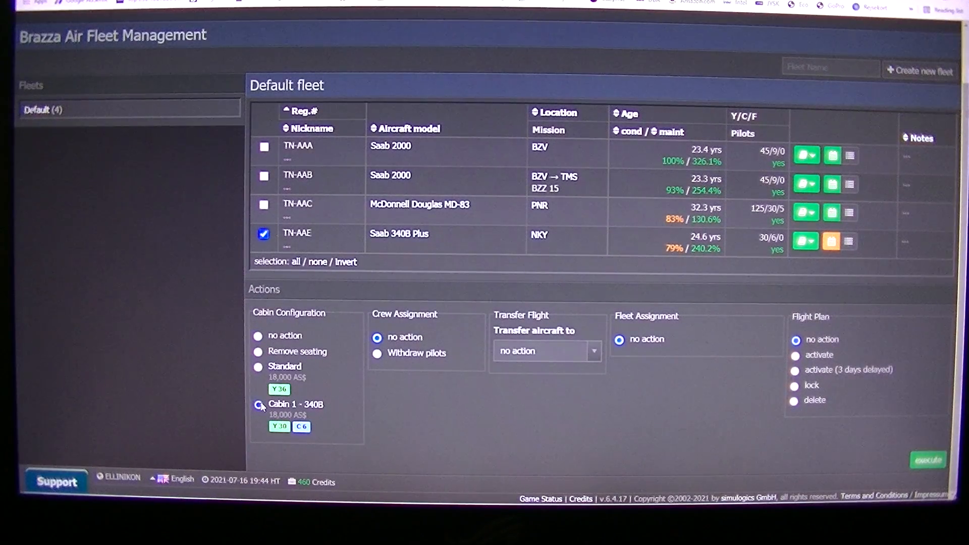
click(257, 404)
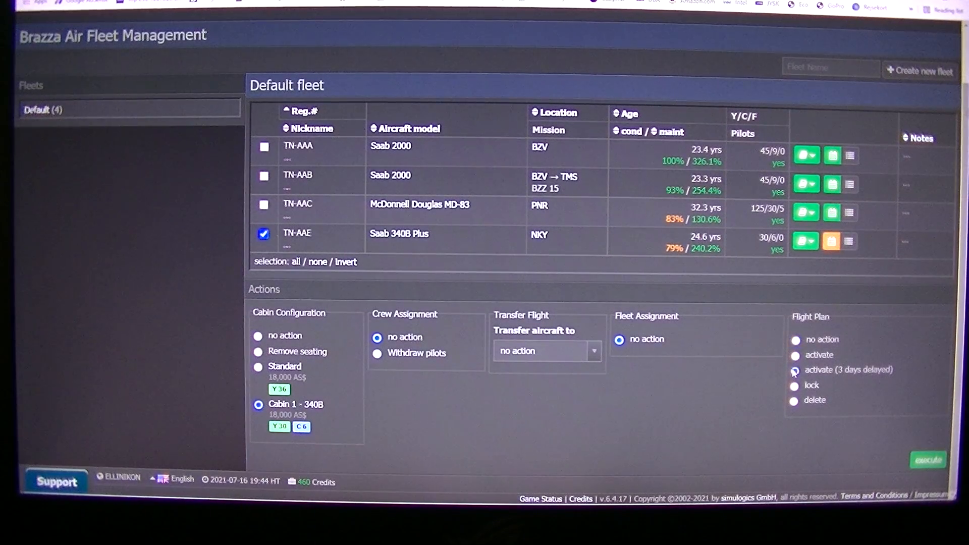
click(927, 460)
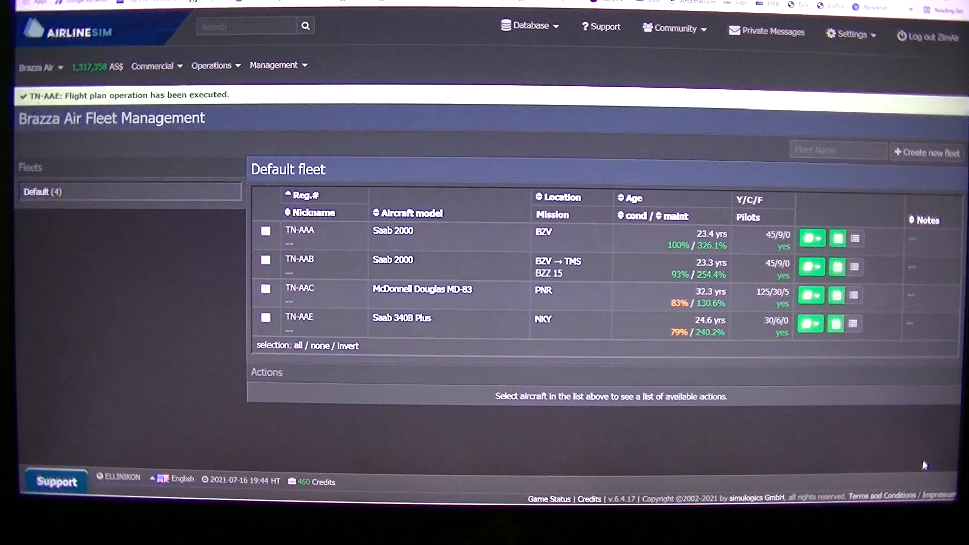
click(38, 66)
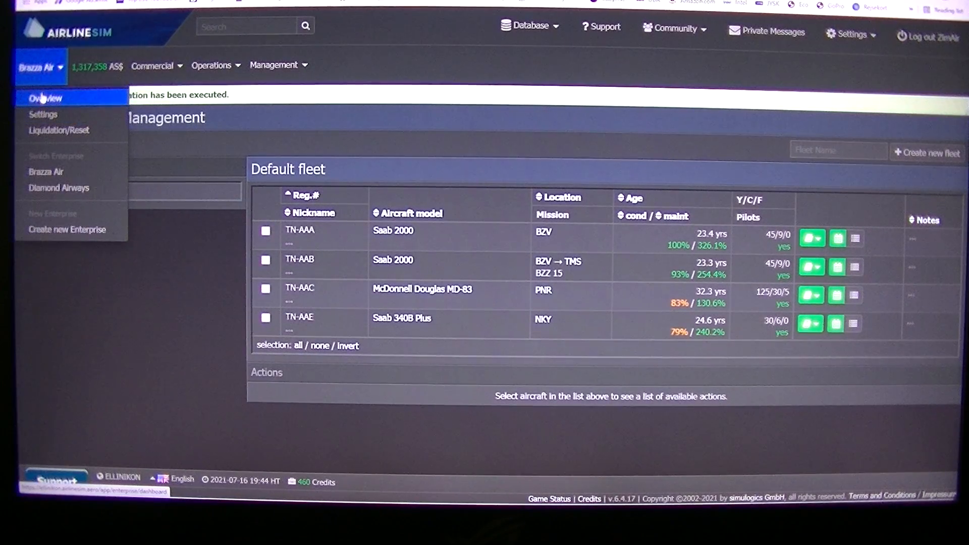
- Return to Brazza Air's overview dashboard and browse the Operations and Management menus
click(45, 98)
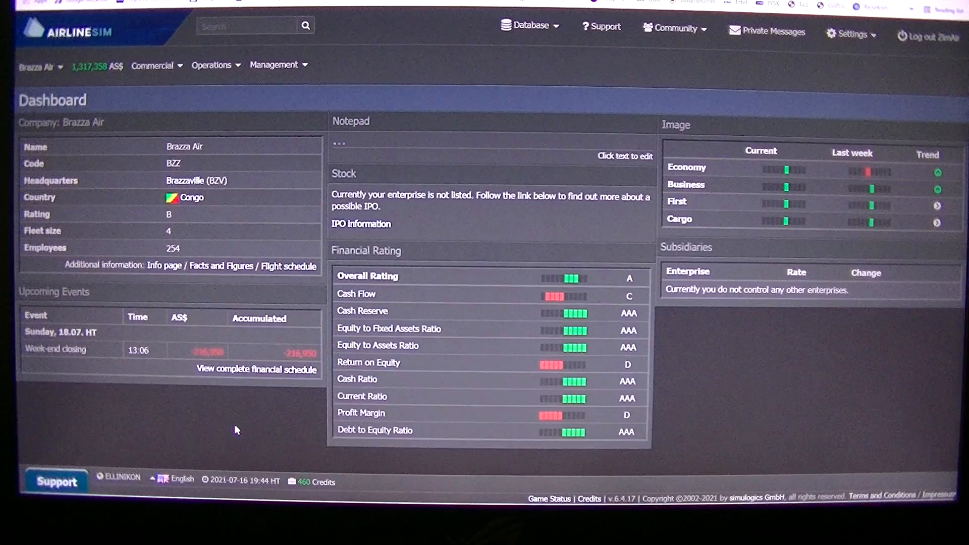
mouse_move(224, 426)
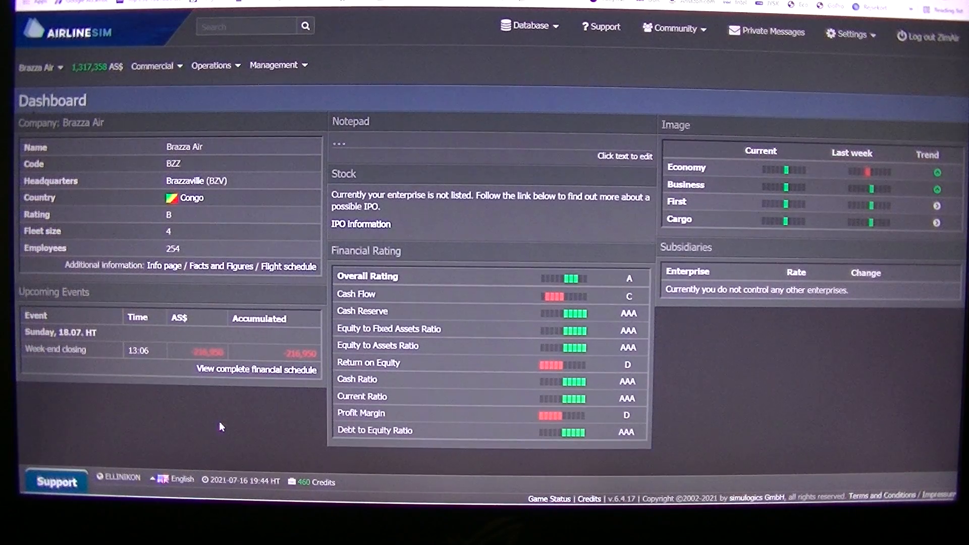
click(213, 65)
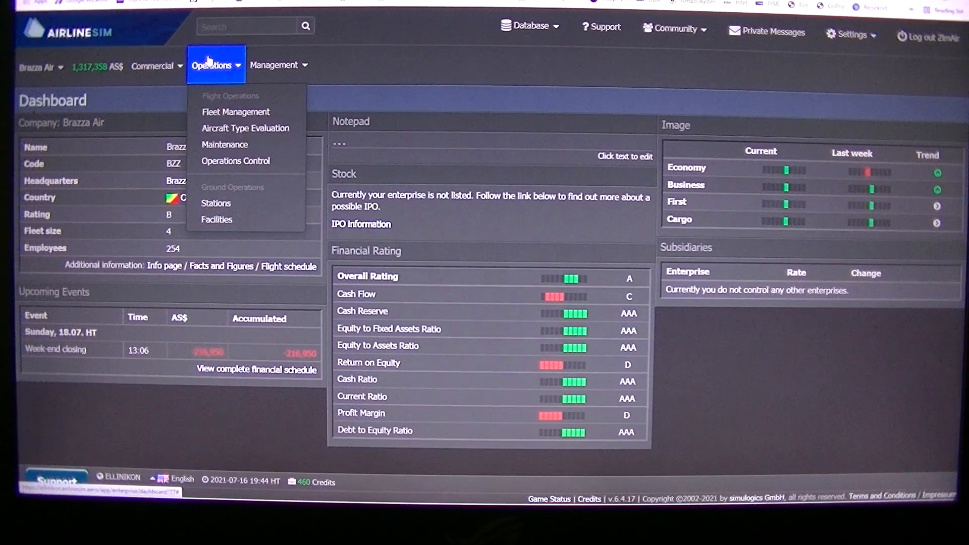
click(277, 64)
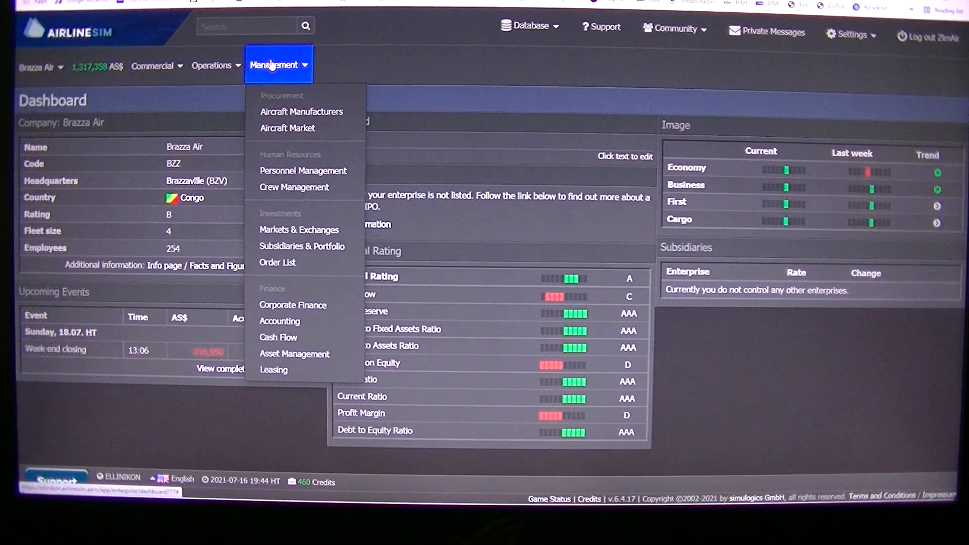
mouse_move(291, 373)
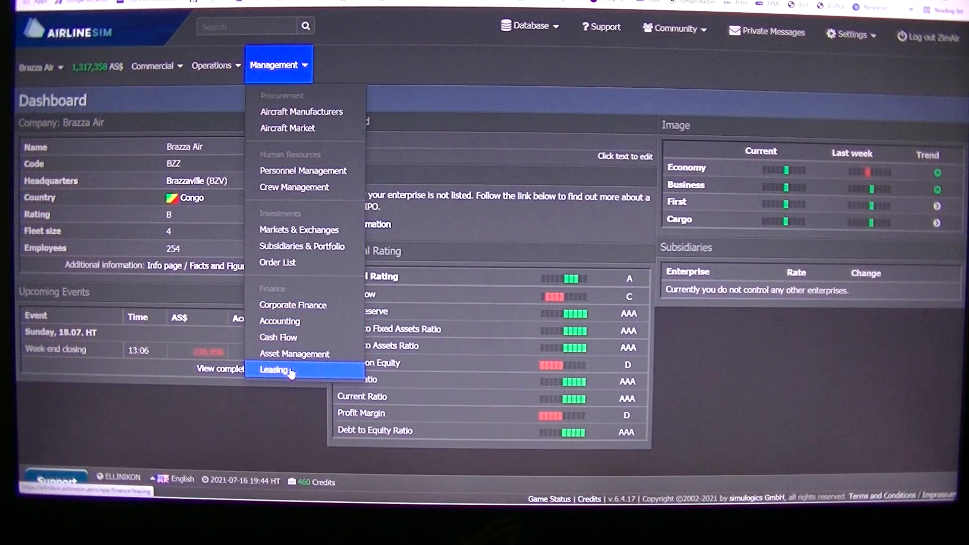
mouse_move(279, 321)
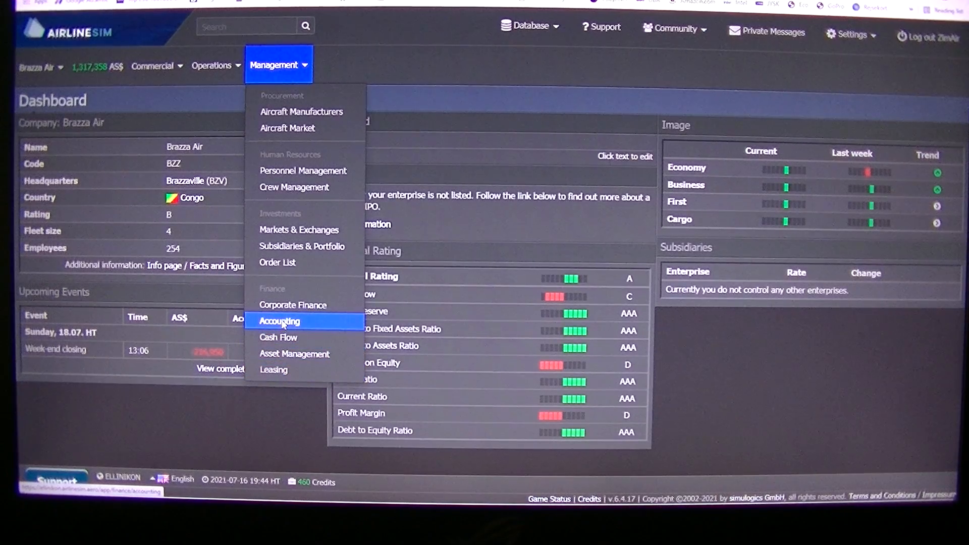
- Open the Accounting income statement and scroll through its figures down to the Profit and Loss chart and back
click(280, 320)
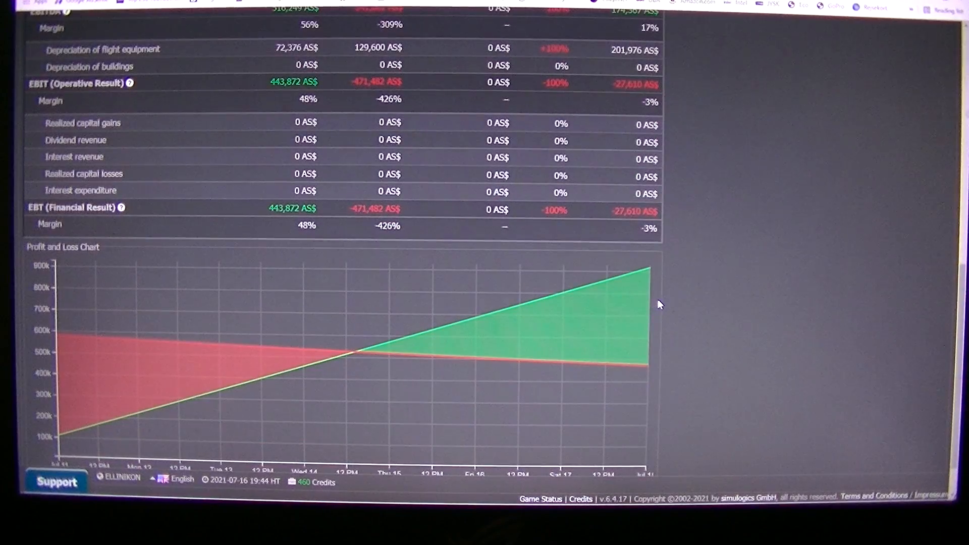
scroll(up, 3)
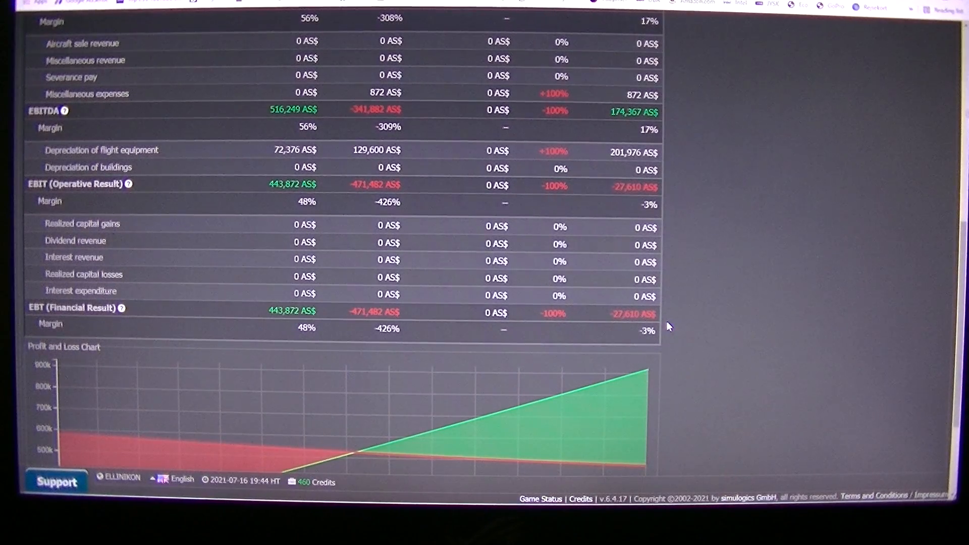
scroll(up, 3)
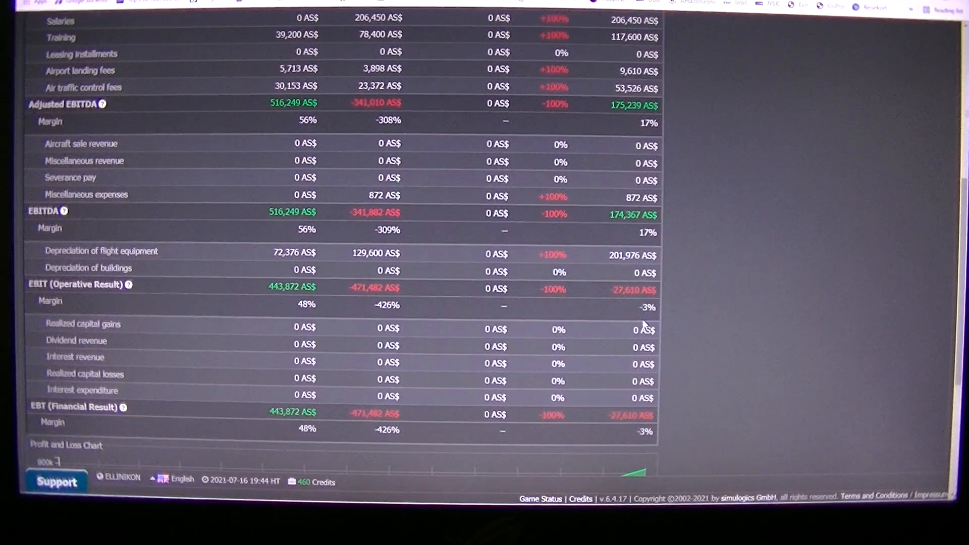
mouse_move(563, 311)
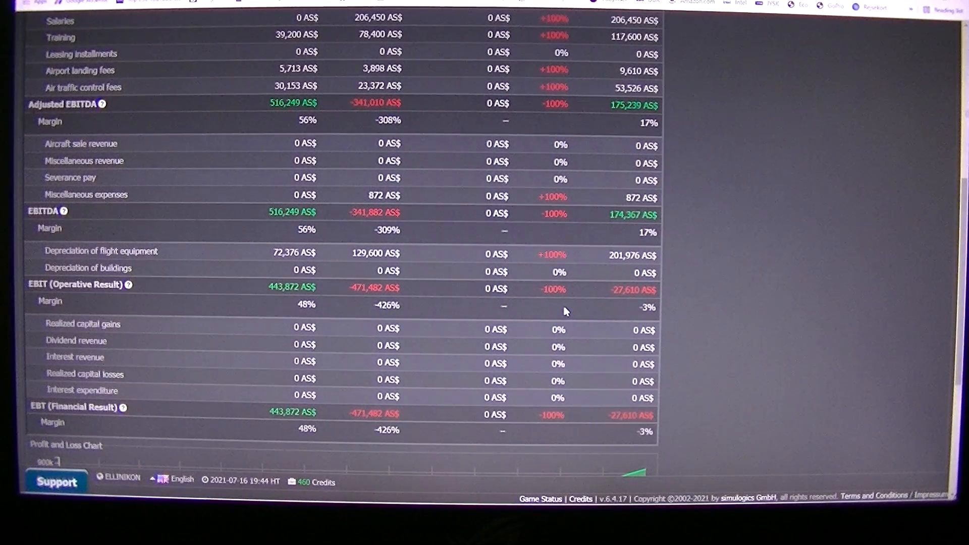
mouse_move(538, 306)
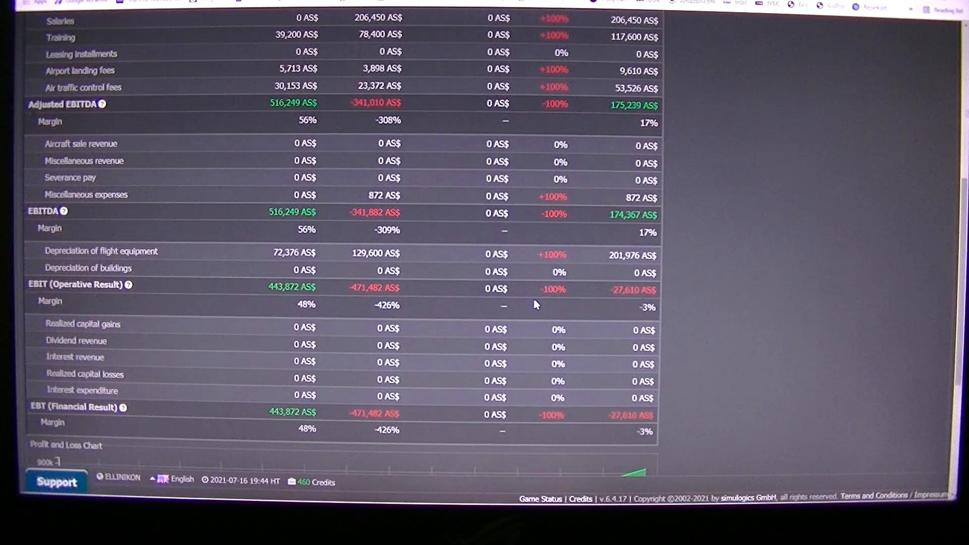
mouse_move(518, 300)
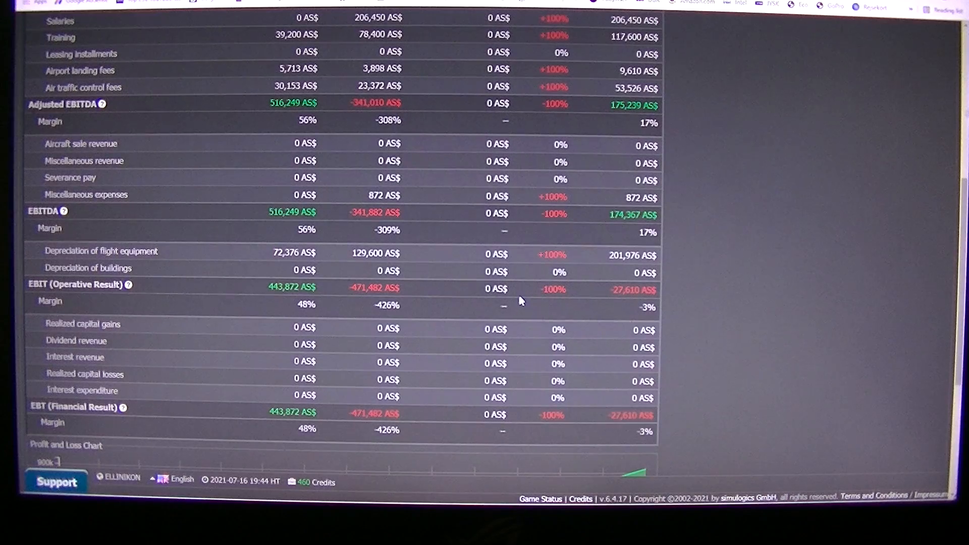
mouse_move(504, 298)
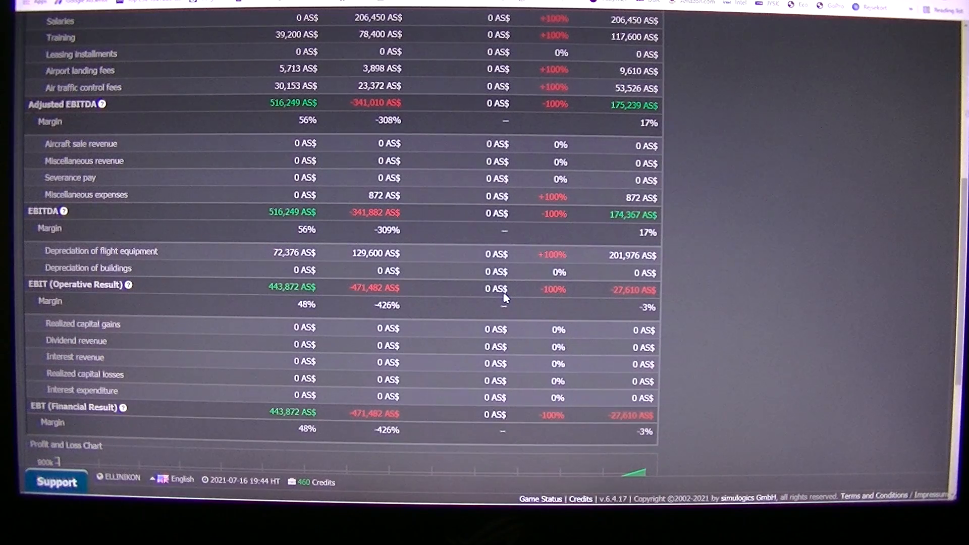
mouse_move(497, 291)
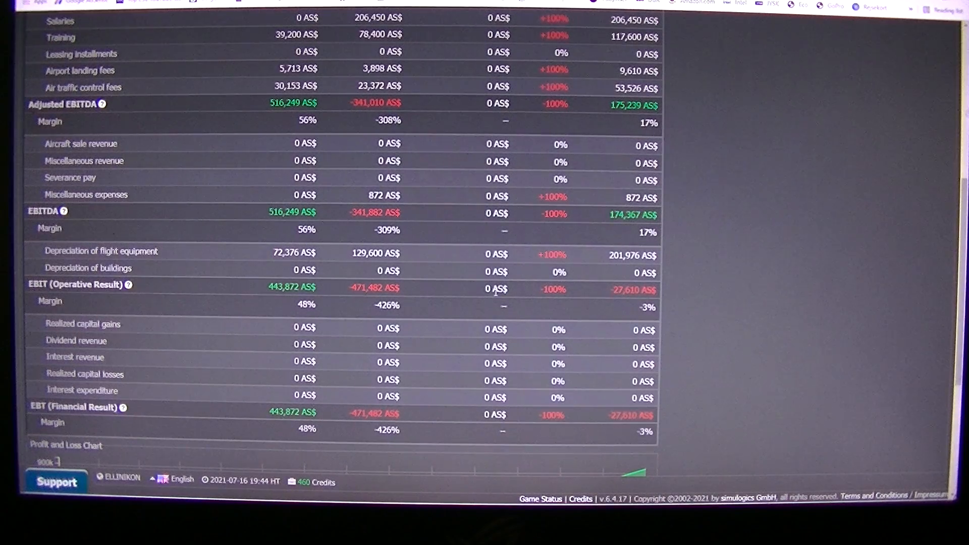
mouse_move(865, 358)
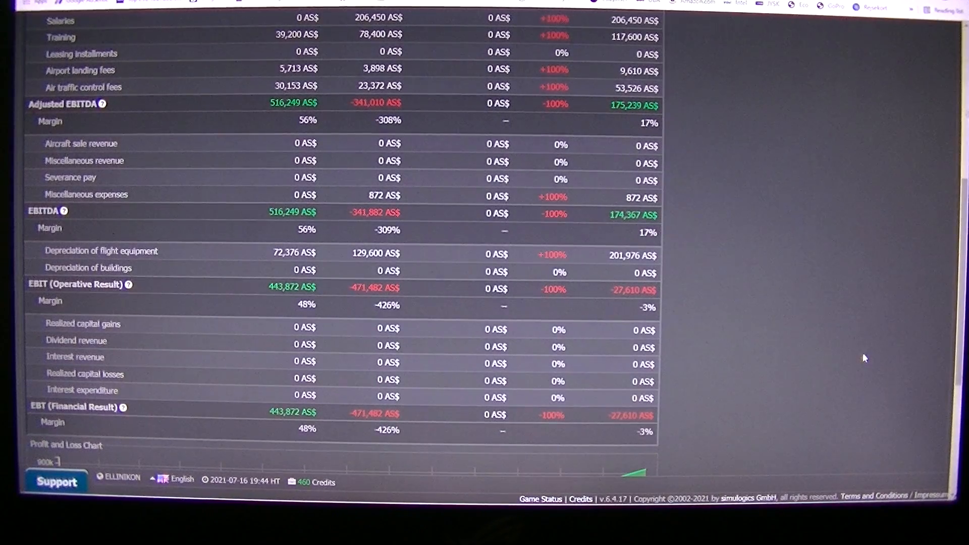
scroll(up, 3)
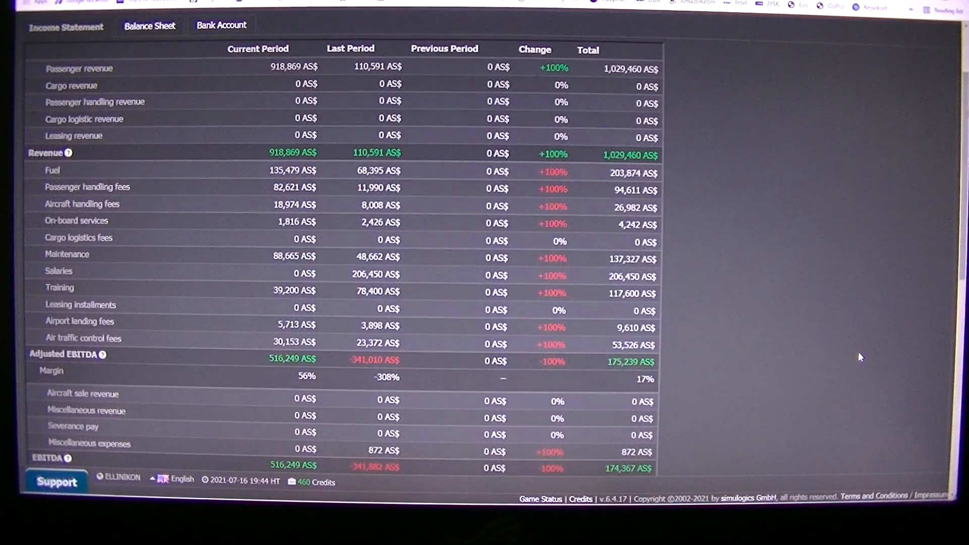
scroll(down, 3)
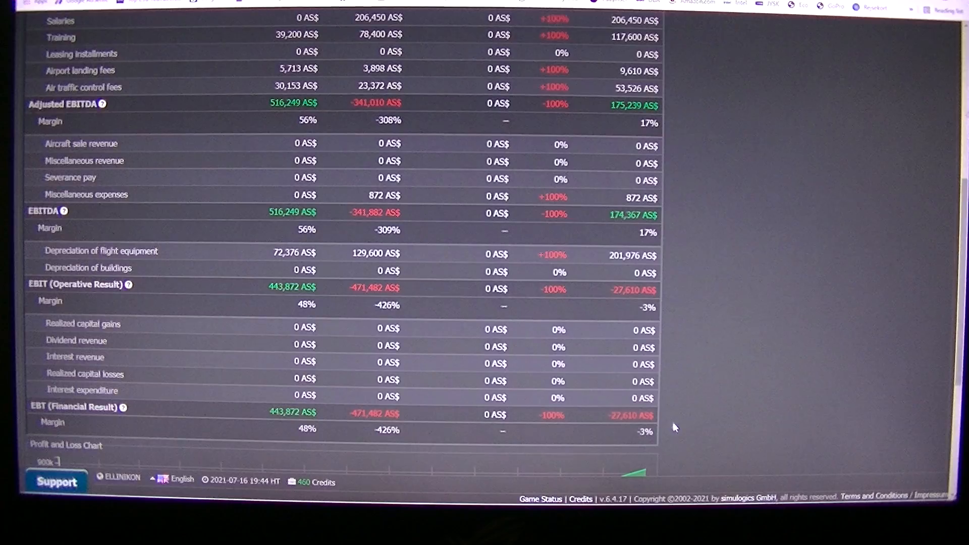
scroll(down, 3)
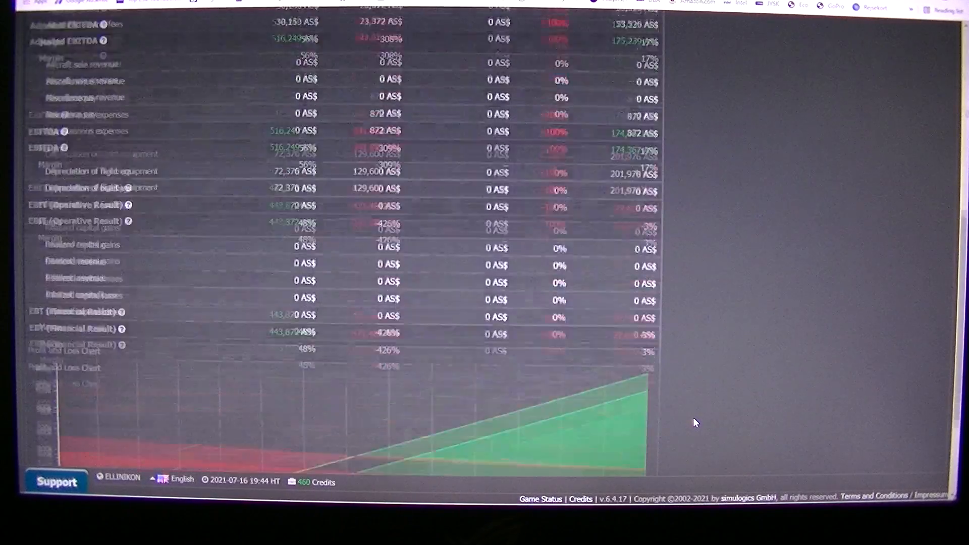
scroll(down, 3)
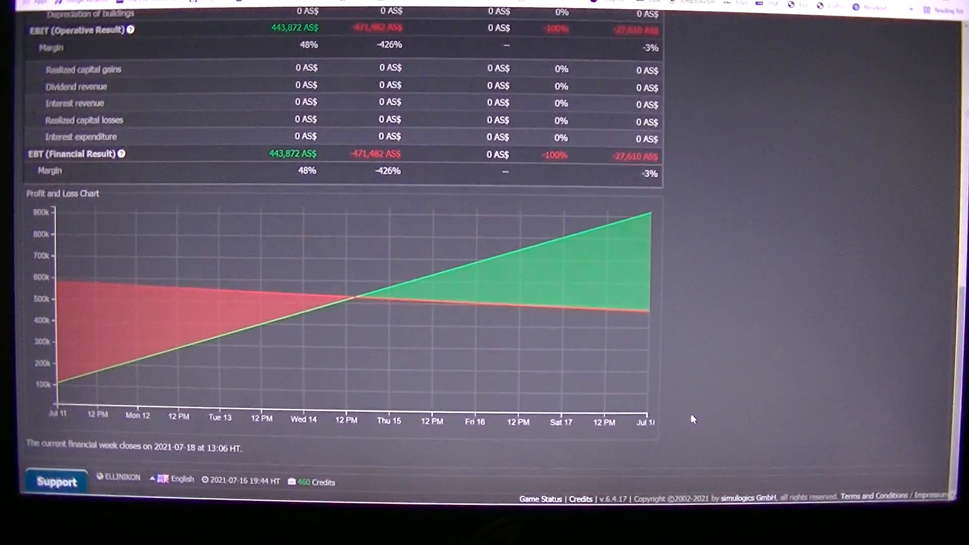
scroll(up, 3)
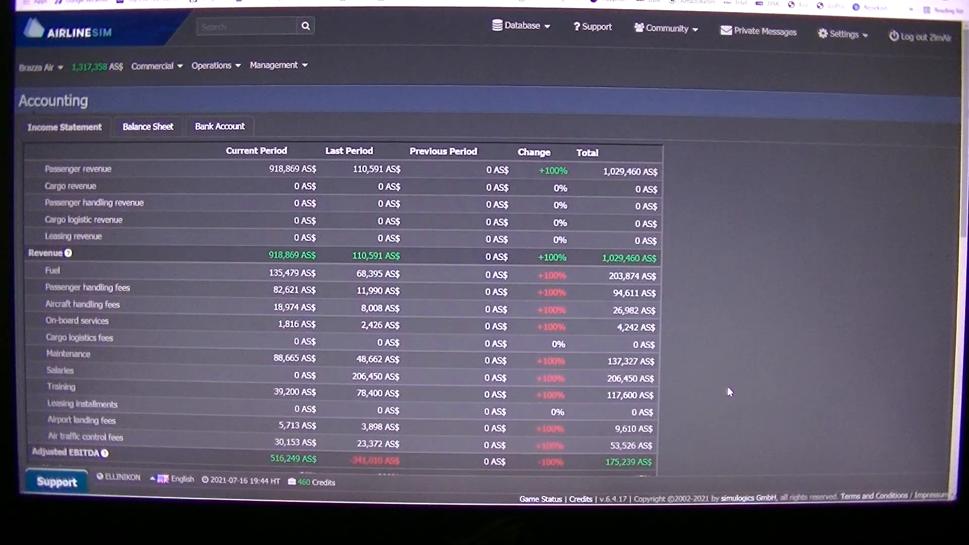
- Go back to Brazza Air's Overview dashboard from the company menu
click(36, 66)
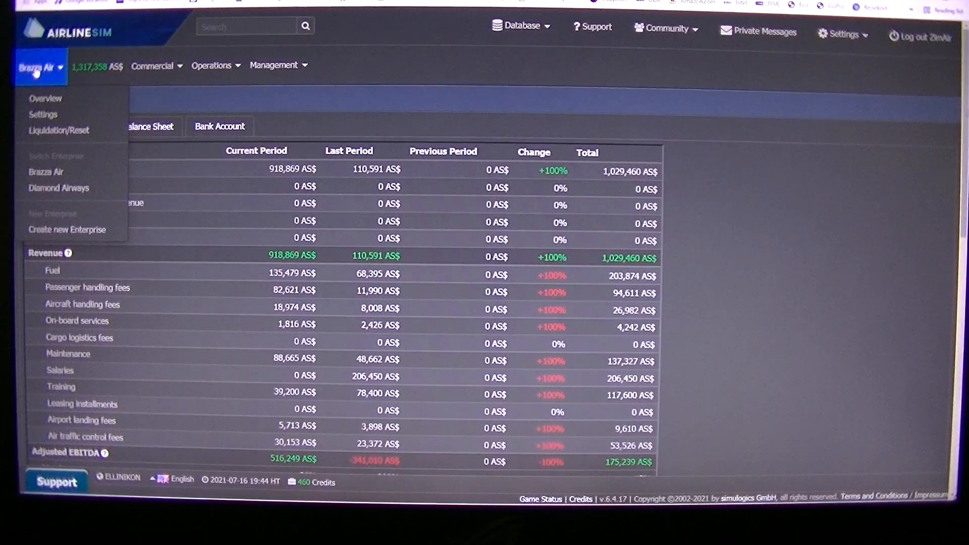
click(46, 98)
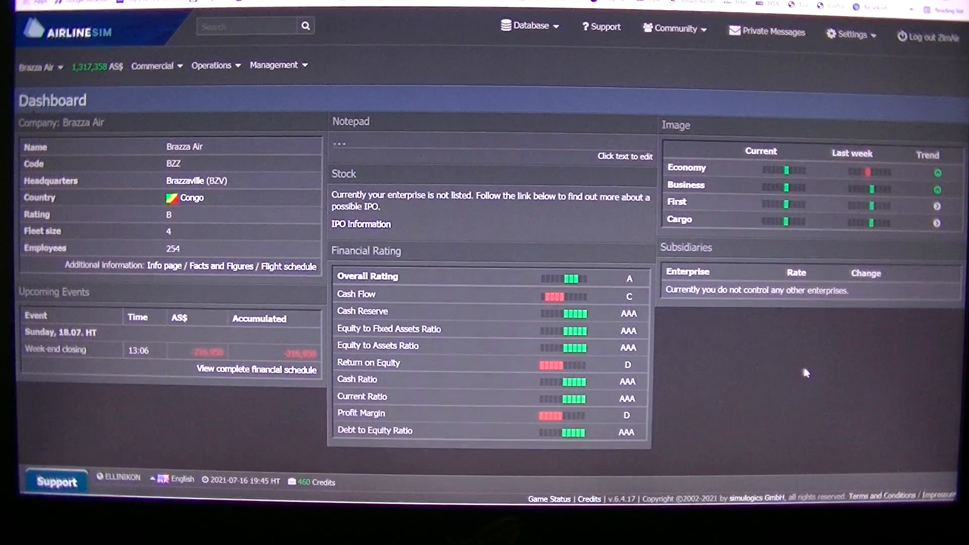
mouse_move(718, 350)
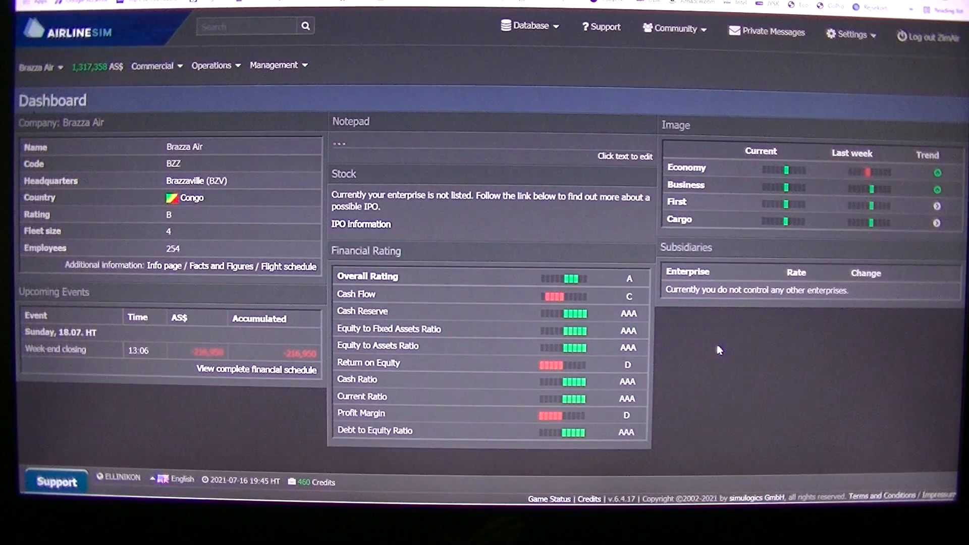
mouse_move(684, 340)
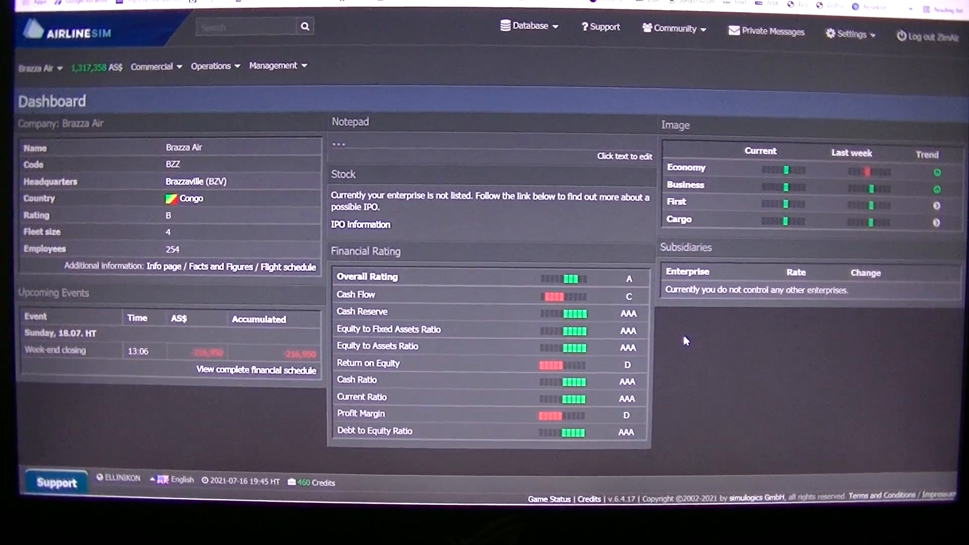
mouse_move(136, 425)
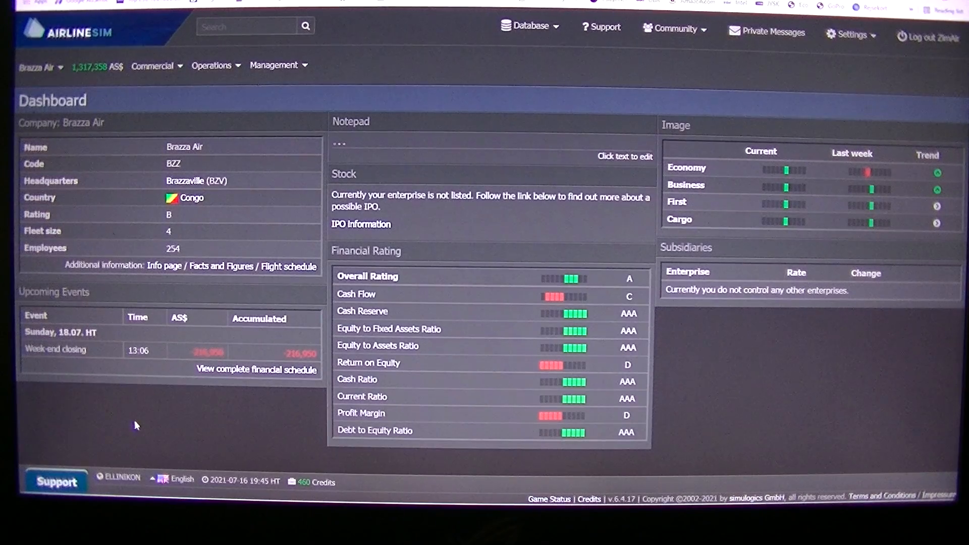
mouse_move(181, 365)
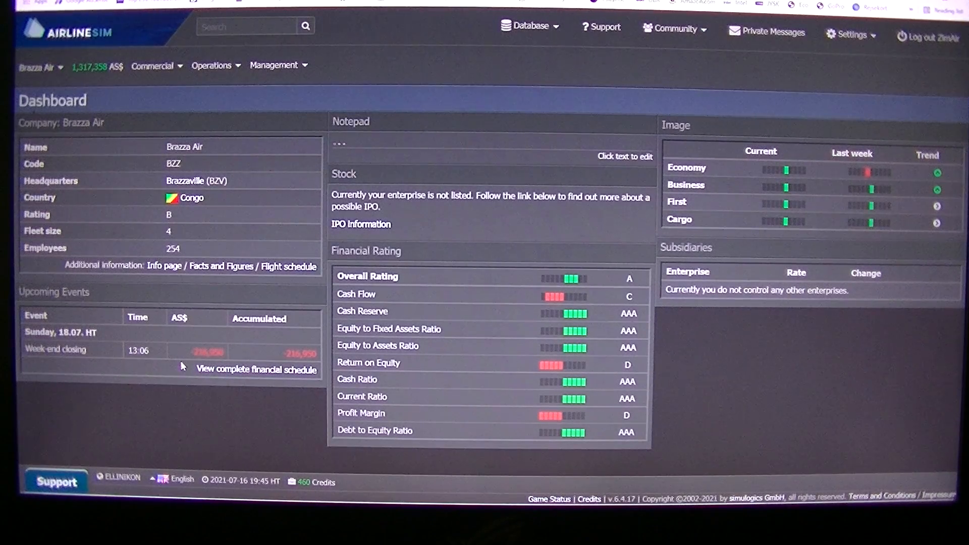
mouse_move(189, 428)
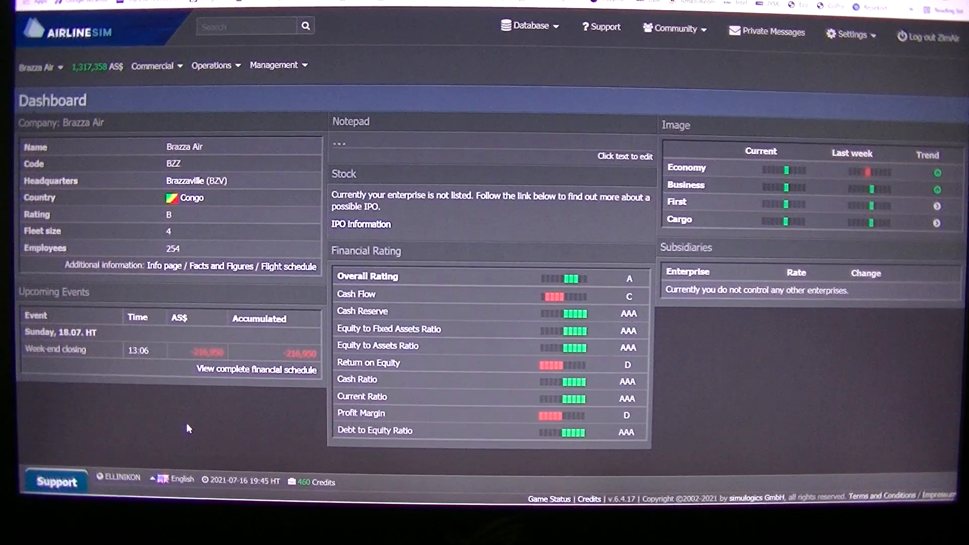